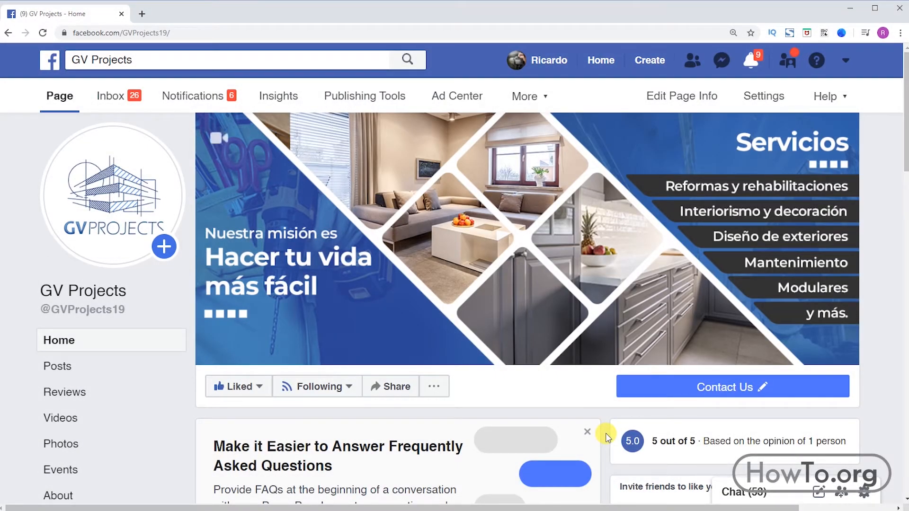
{"action": "mouse_move", "coordinate": [607, 436]}
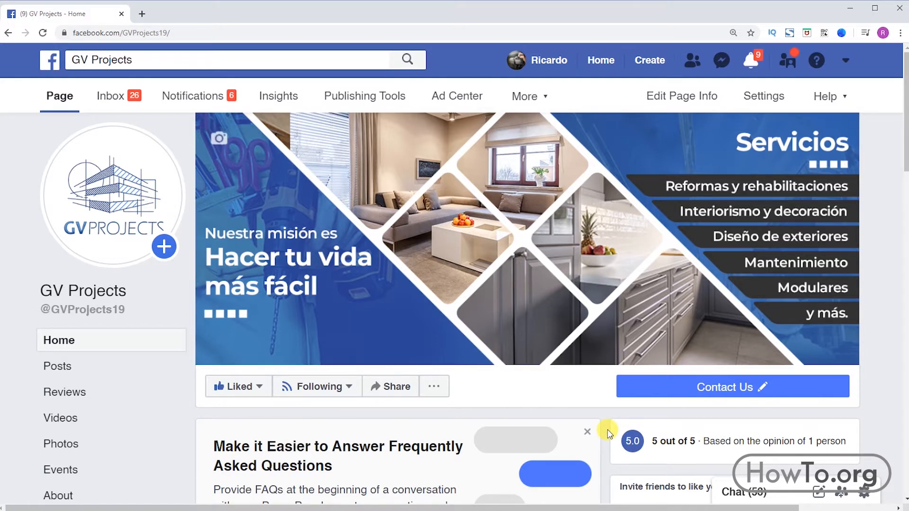
Step: Scroll the GV Projects timeline down to the April 21 open-spaces post with its Boost Post button
{"action": "scroll", "scroll_direction": "down", "scroll_amount": 3}
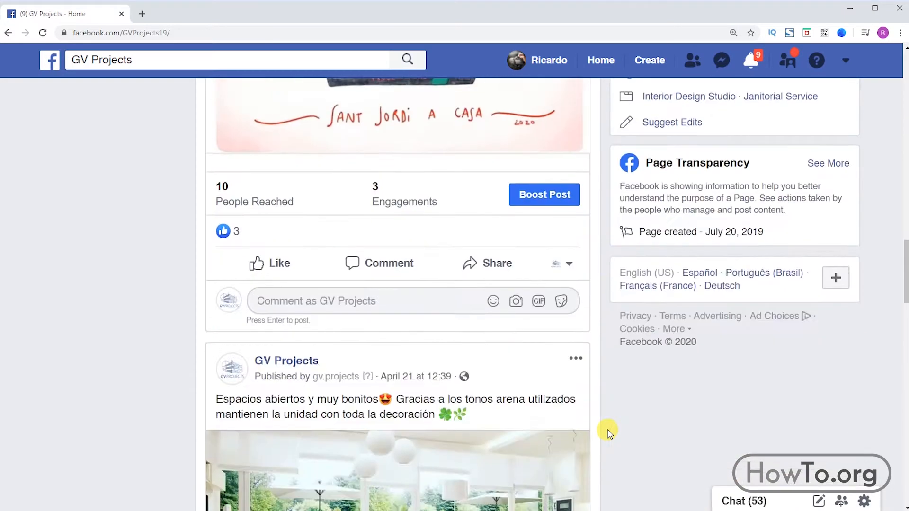
{"action": "scroll", "scroll_direction": "down", "scroll_amount": 3}
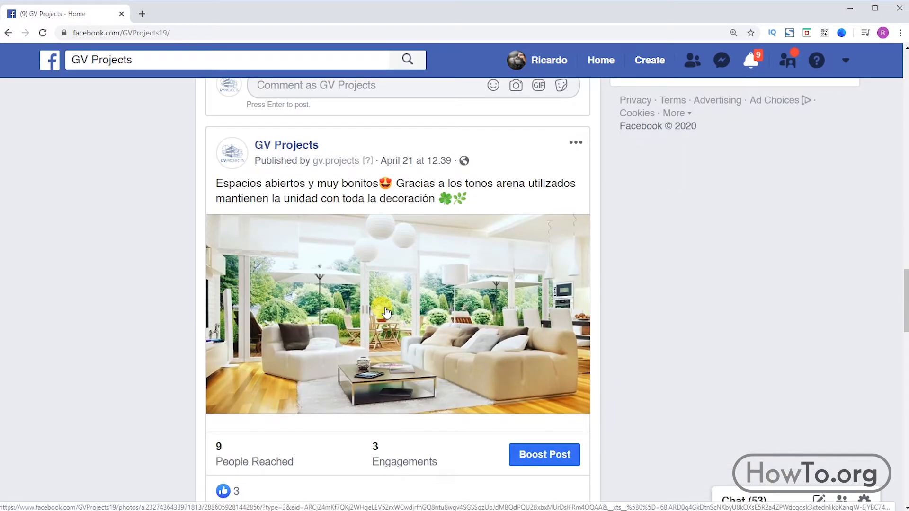
Step: Start boosting the open-spaces post from its Boost Post button
{"action": "left_click", "coordinate": [396, 314]}
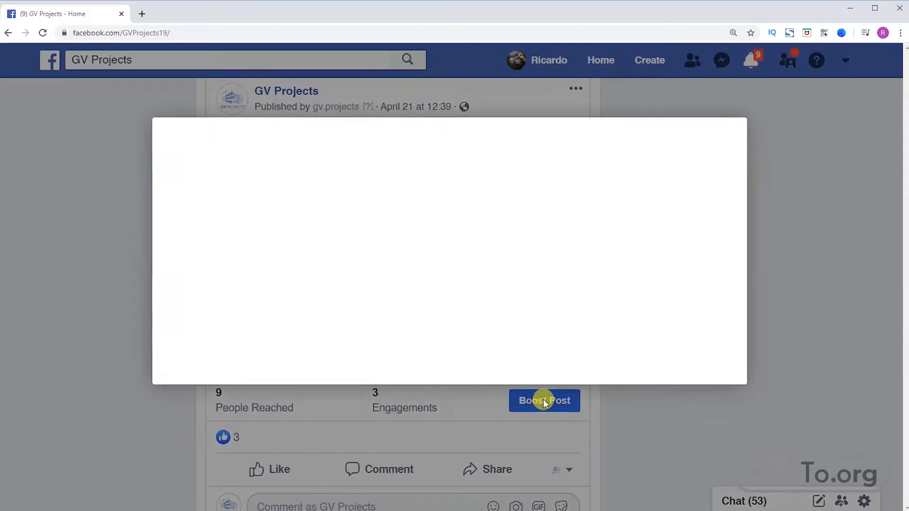
{"action": "left_click", "coordinate": [544, 400]}
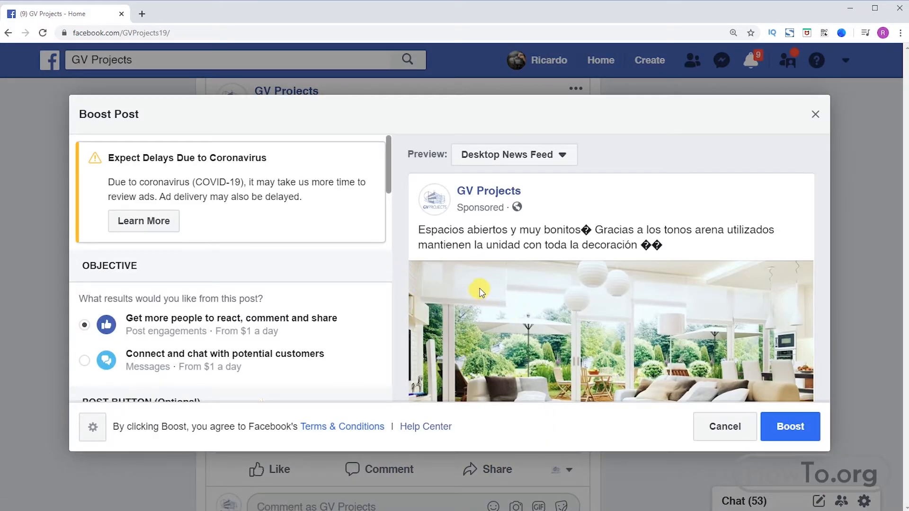
Step: Preview the ad in Mobile News Feed, Instagram and In-Stream Video, ending on Desktop News Feed
{"action": "left_click", "coordinate": [512, 154]}
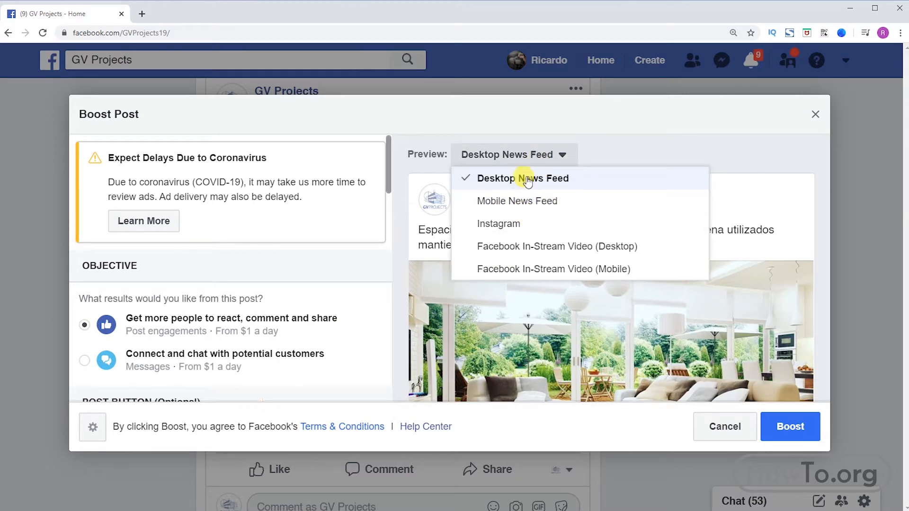
{"action": "left_click", "coordinate": [517, 201]}
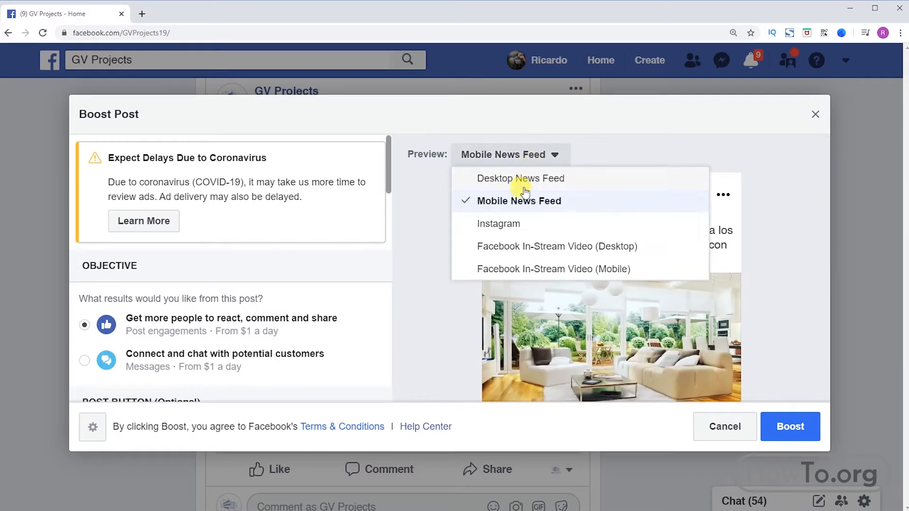
{"action": "left_click", "coordinate": [497, 224]}
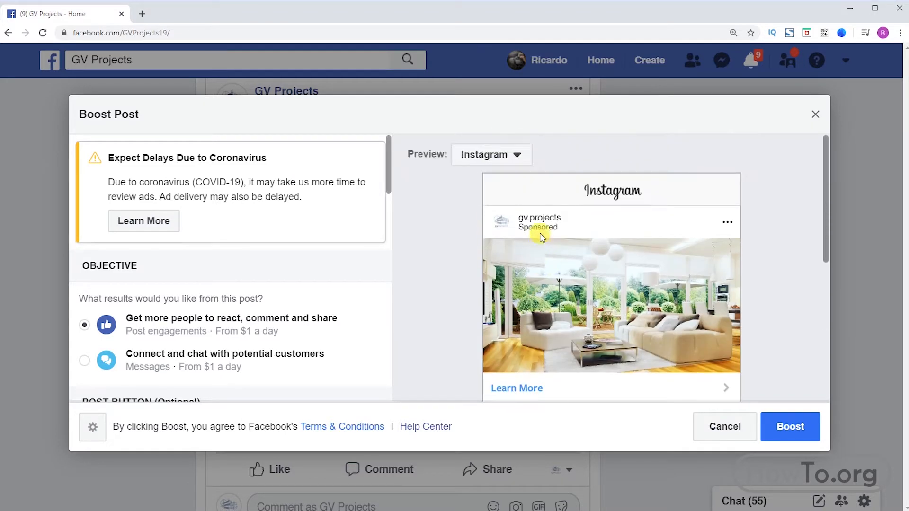
{"action": "left_click", "coordinate": [490, 154]}
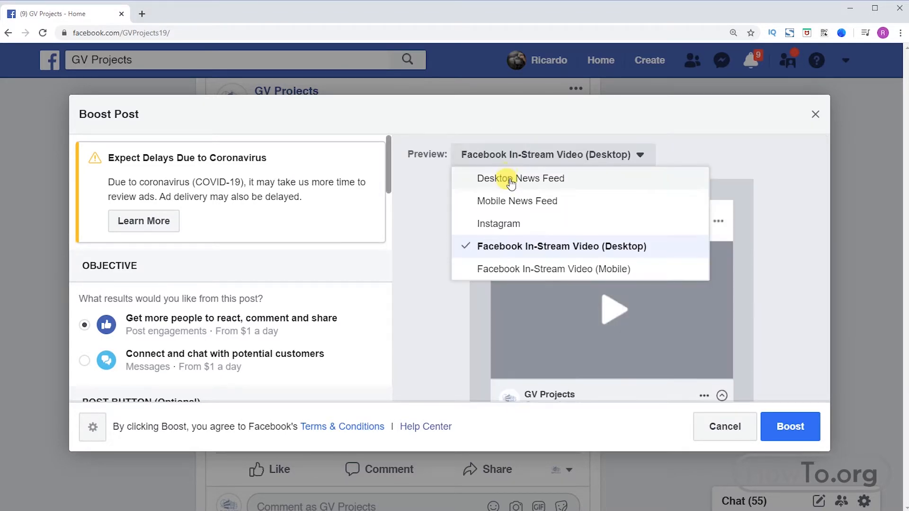
{"action": "left_click", "coordinate": [519, 178]}
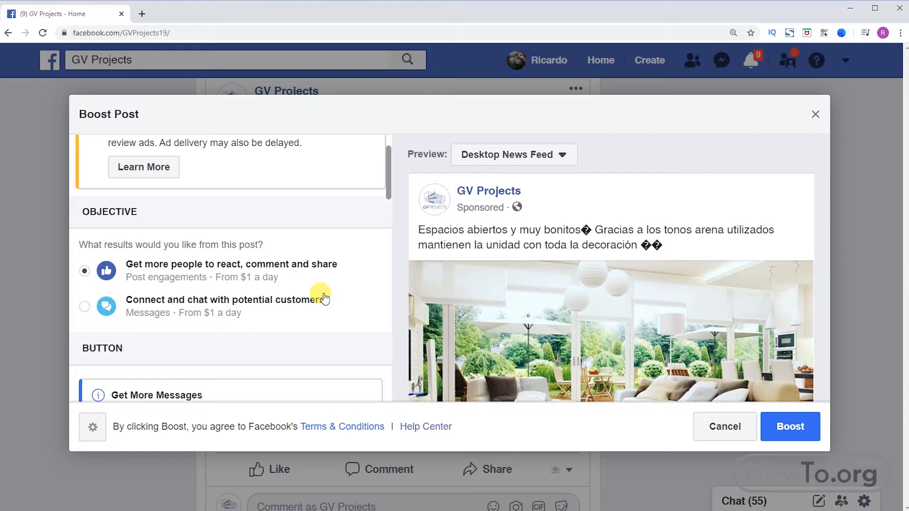
Step: Choose the 'Connect and chat with potential customers' objective and review the Button and Welcome Message sections
{"action": "left_click", "coordinate": [85, 299]}
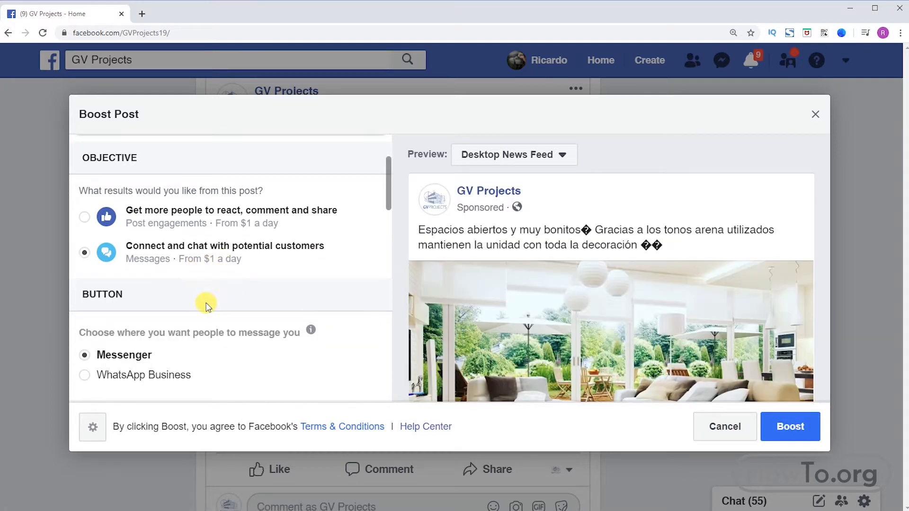
{"action": "scroll", "scroll_direction": "down", "scroll_amount": 3}
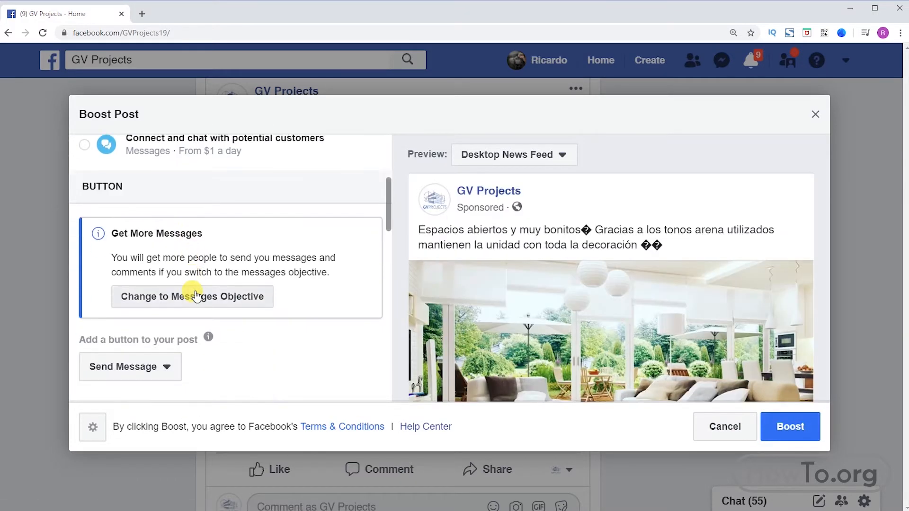
{"action": "scroll", "scroll_direction": "down", "scroll_amount": 3}
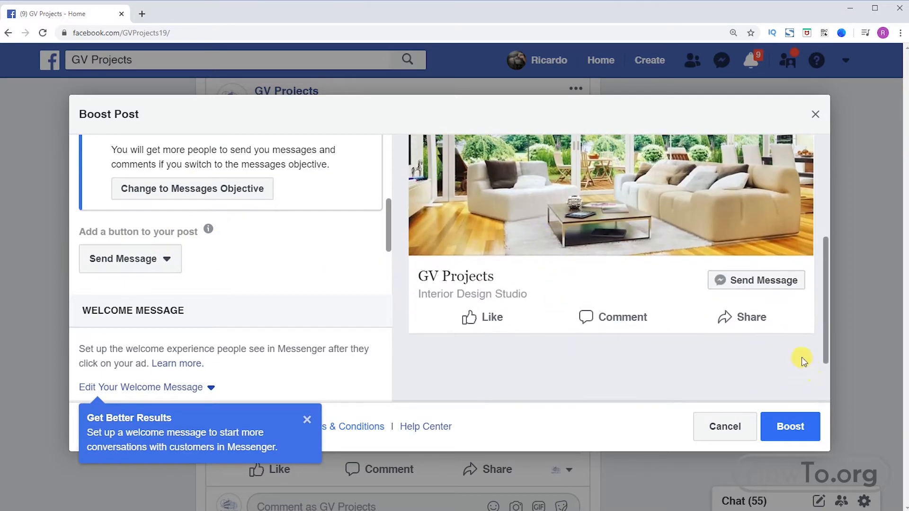
{"action": "mouse_move", "coordinate": [756, 280]}
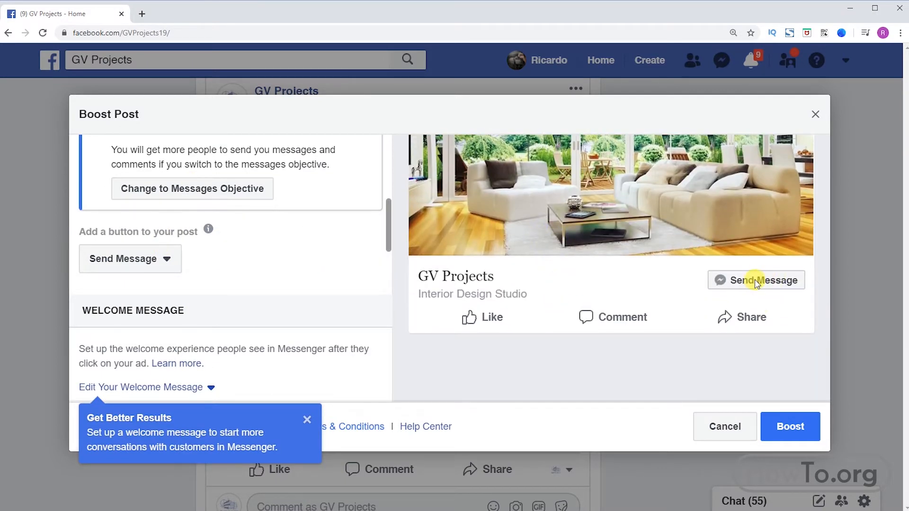
Step: Set the post's button to No Button, then to Send WhatsApp Message
{"action": "left_click", "coordinate": [130, 259]}
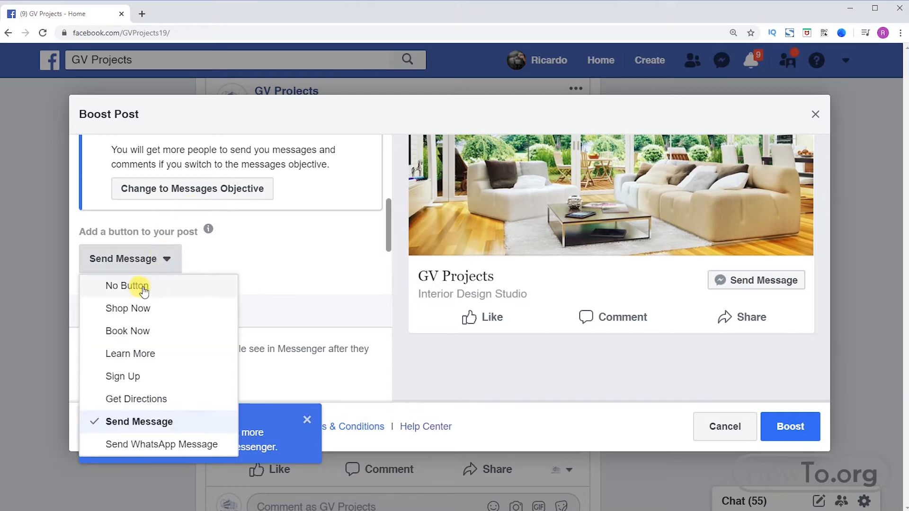
{"action": "left_click", "coordinate": [126, 285]}
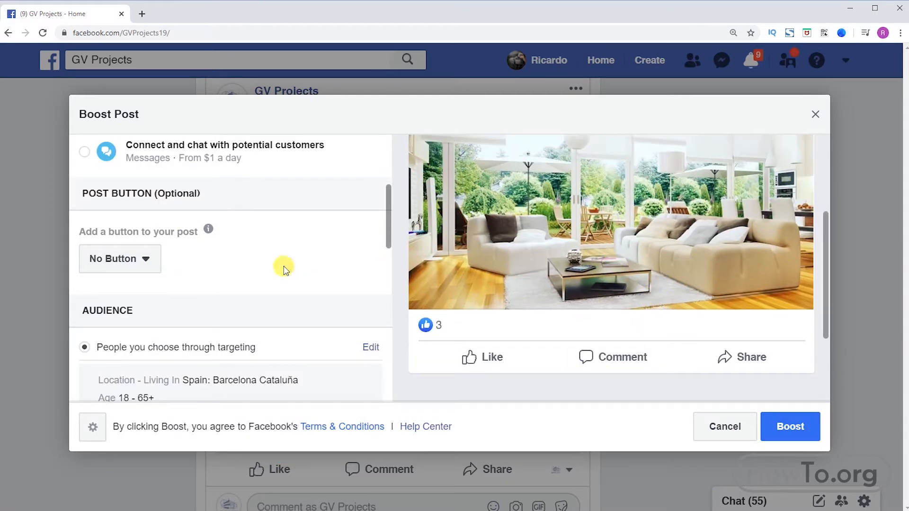
{"action": "left_click", "coordinate": [119, 259]}
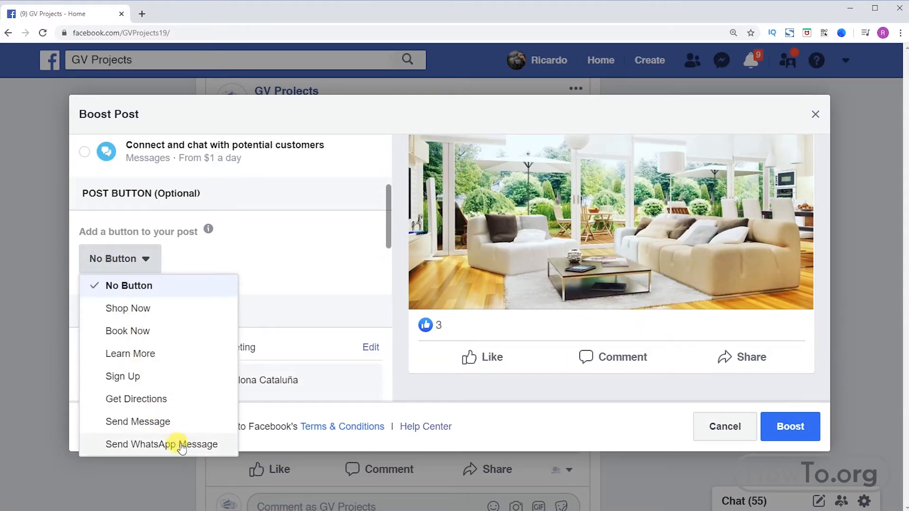
{"action": "left_click", "coordinate": [162, 445]}
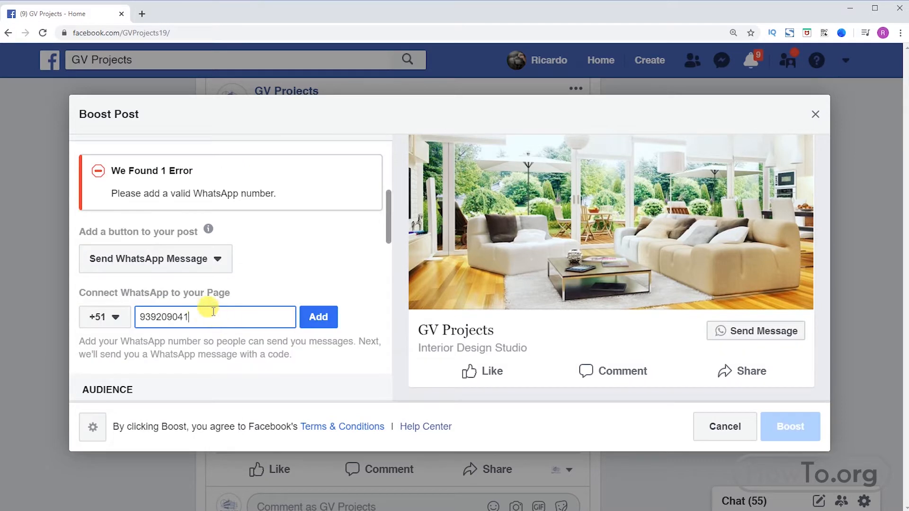
Step: Submit the WhatsApp number for verification, then cancel the code confirmation and reopen the button choices
{"action": "left_click", "coordinate": [101, 317]}
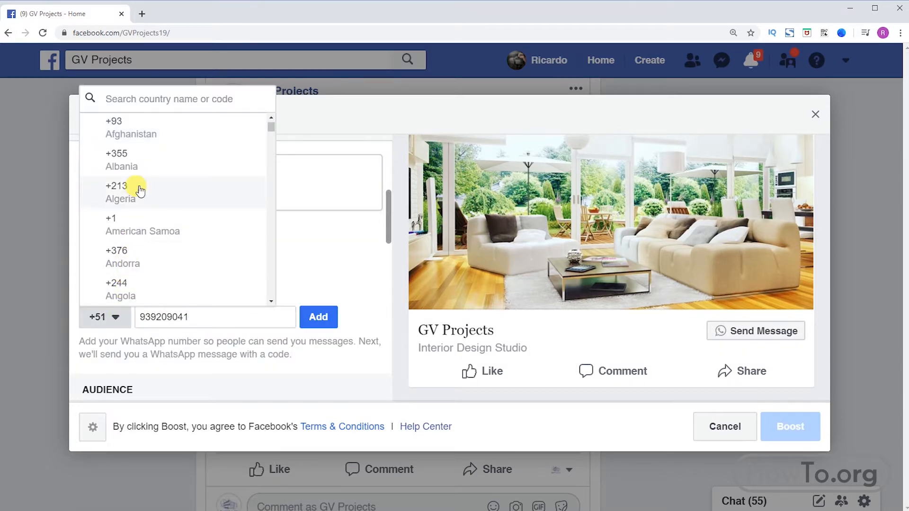
{"action": "mouse_move", "coordinate": [165, 284]}
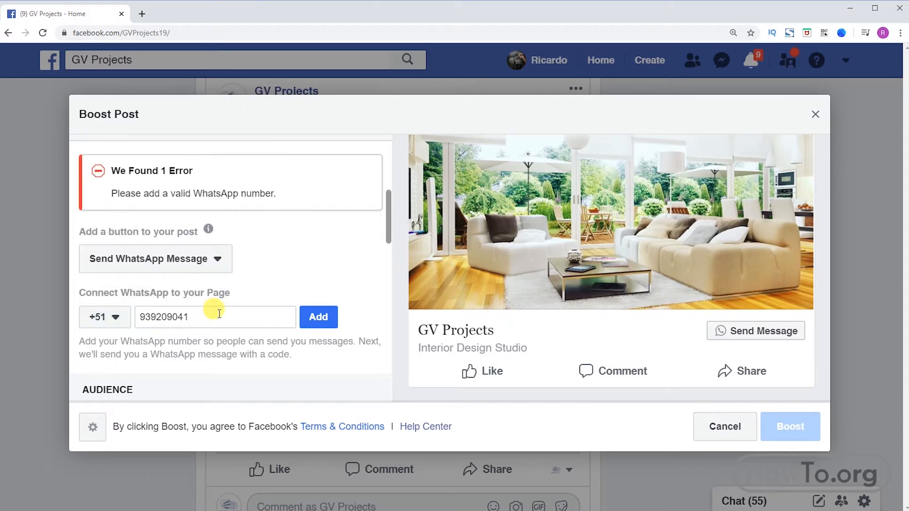
{"action": "left_click", "coordinate": [318, 318]}
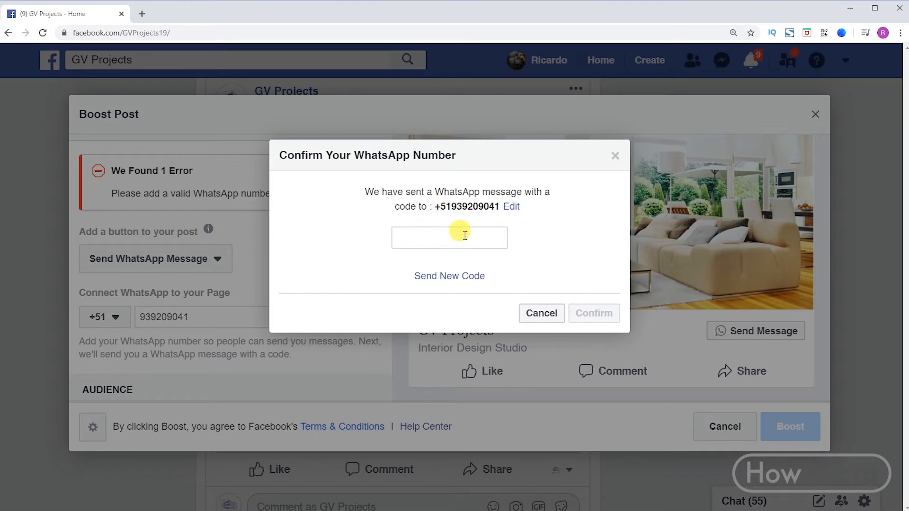
{"action": "left_click", "coordinate": [448, 237]}
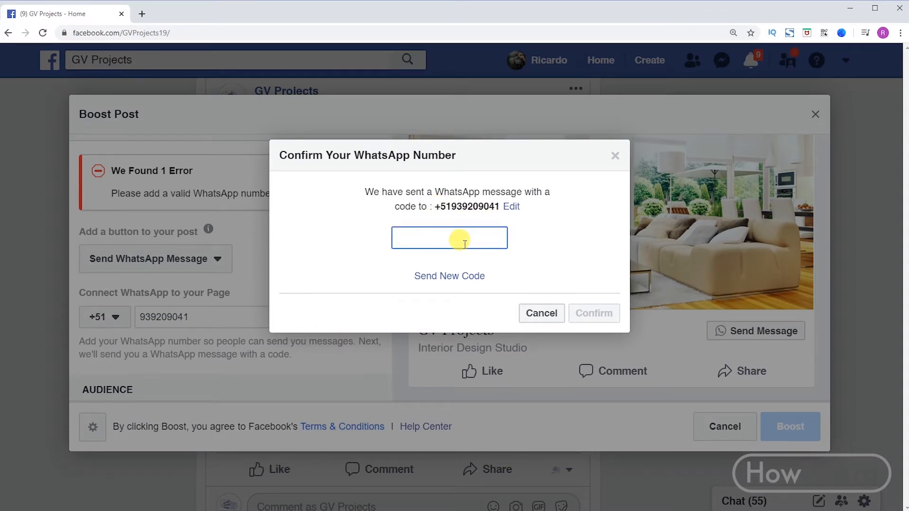
{"action": "left_click", "coordinate": [449, 237]}
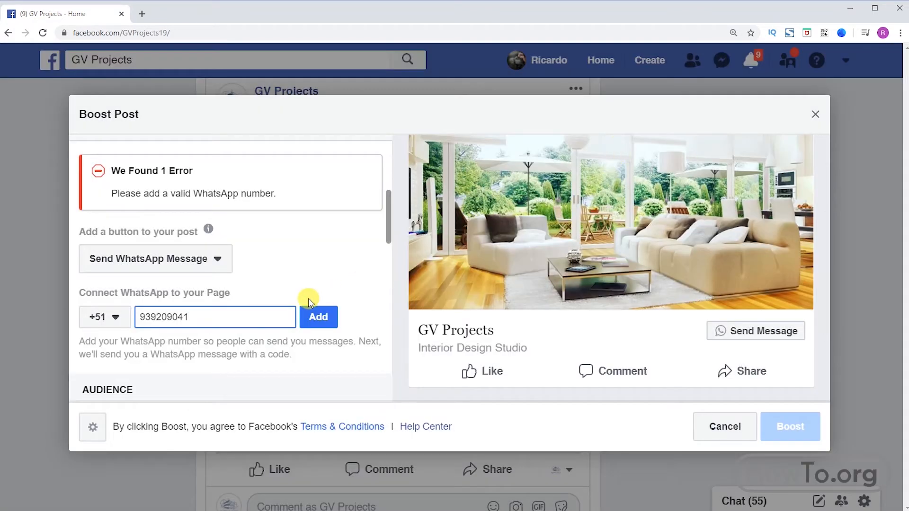
{"action": "left_click", "coordinate": [154, 258]}
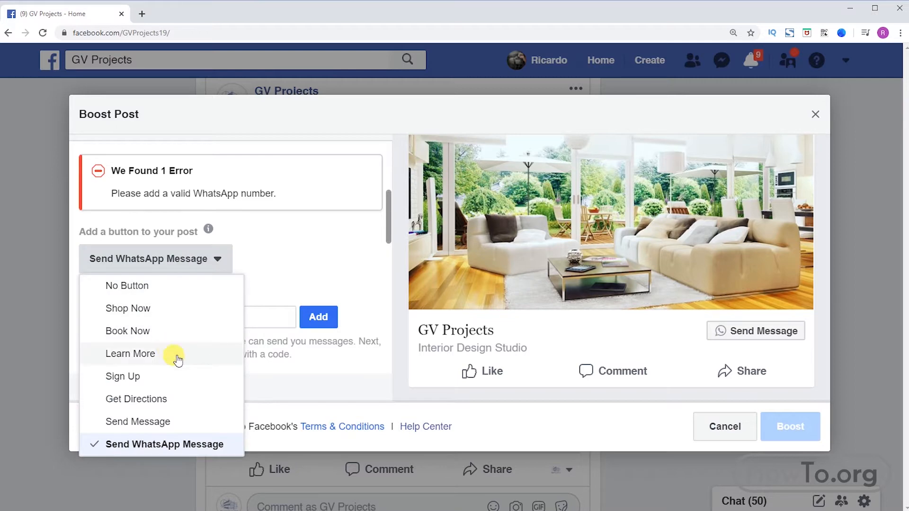
{"action": "left_click", "coordinate": [129, 353]}
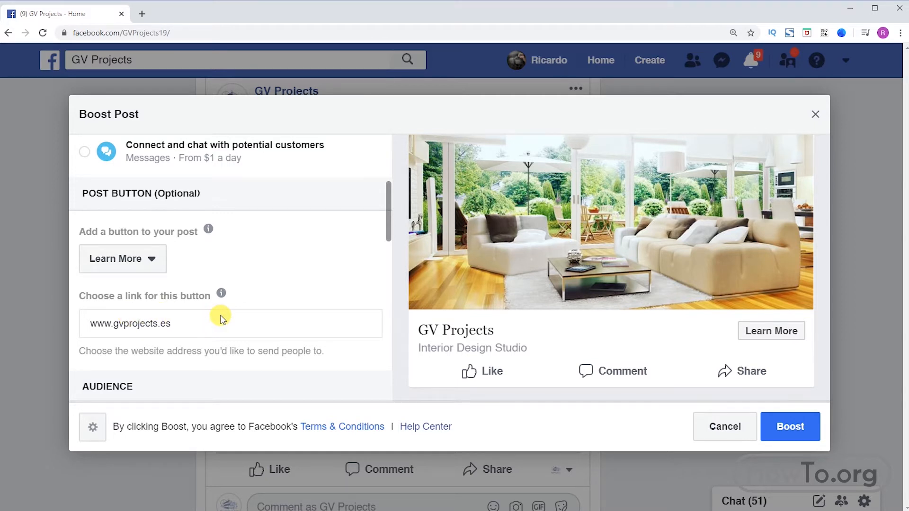
{"action": "scroll", "scroll_direction": "down", "scroll_amount": 3}
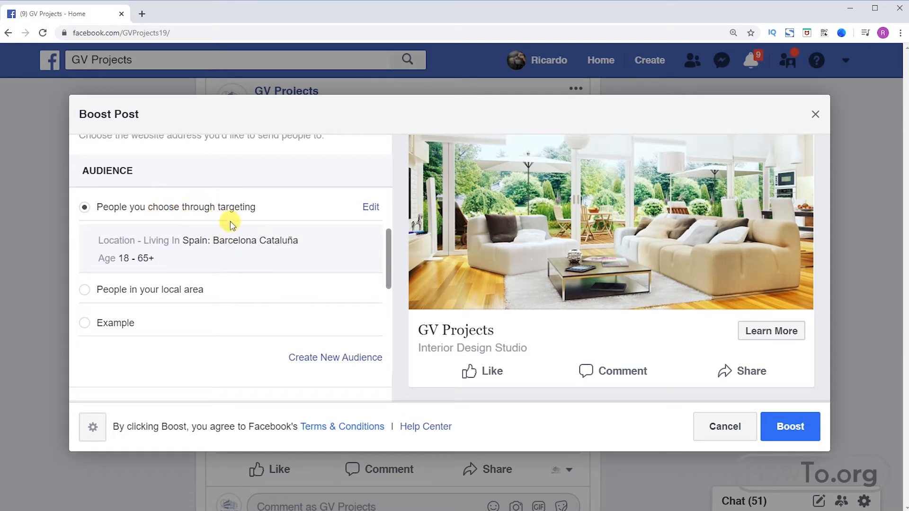
{"action": "mouse_move", "coordinate": [370, 208]}
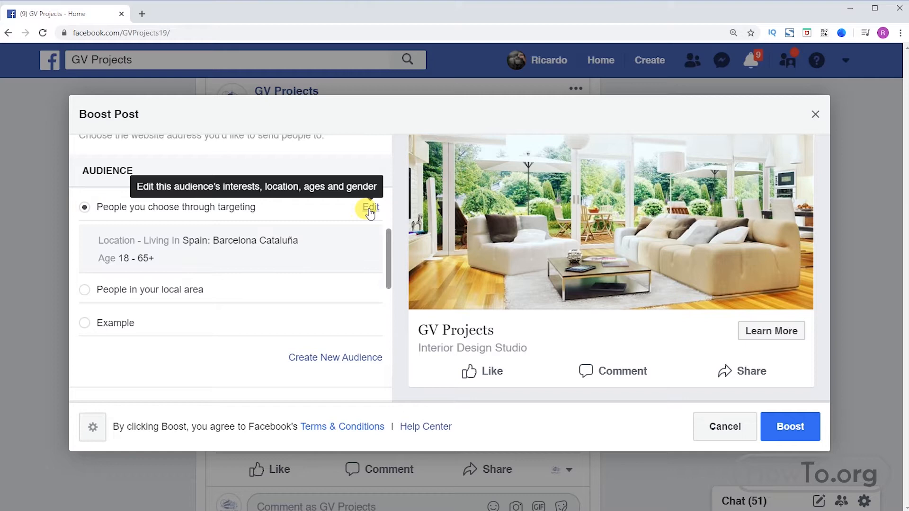
Step: In Edit Audience, narrow the age range to 25–50
{"action": "left_click", "coordinate": [370, 208]}
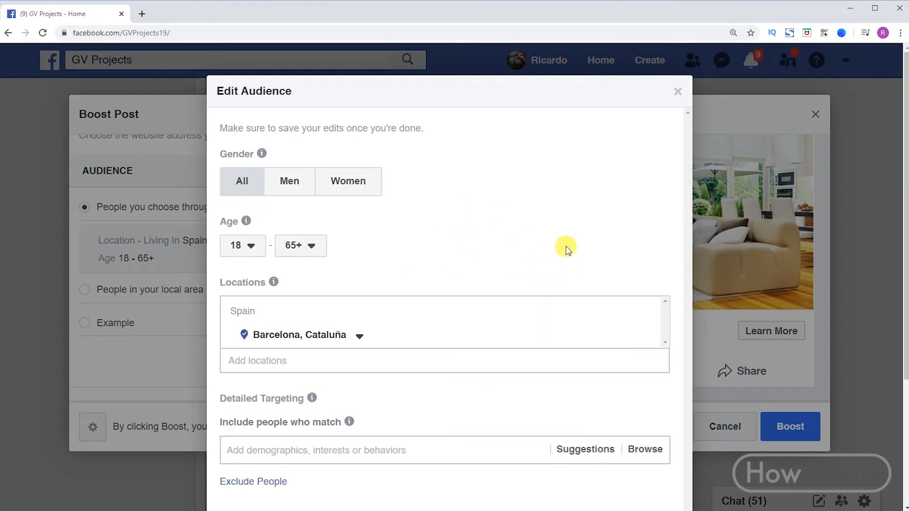
{"action": "mouse_move", "coordinate": [262, 153]}
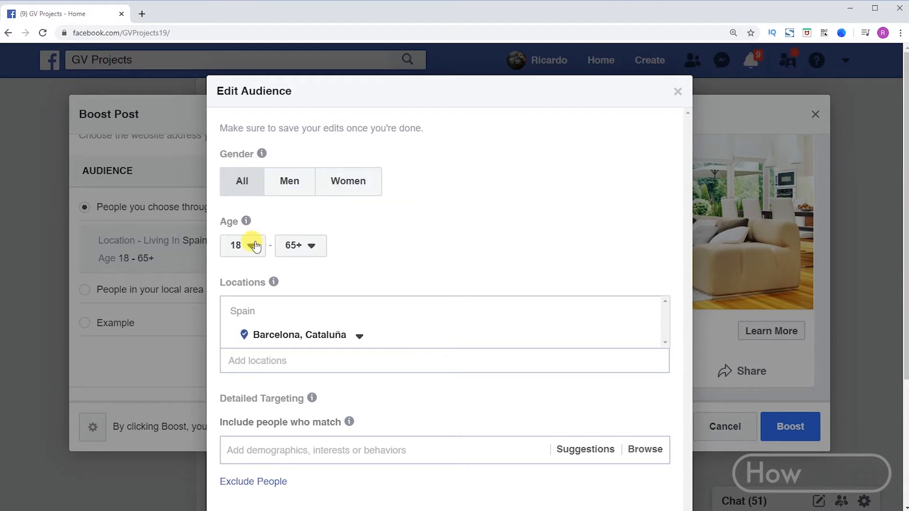
{"action": "left_click", "coordinate": [242, 245]}
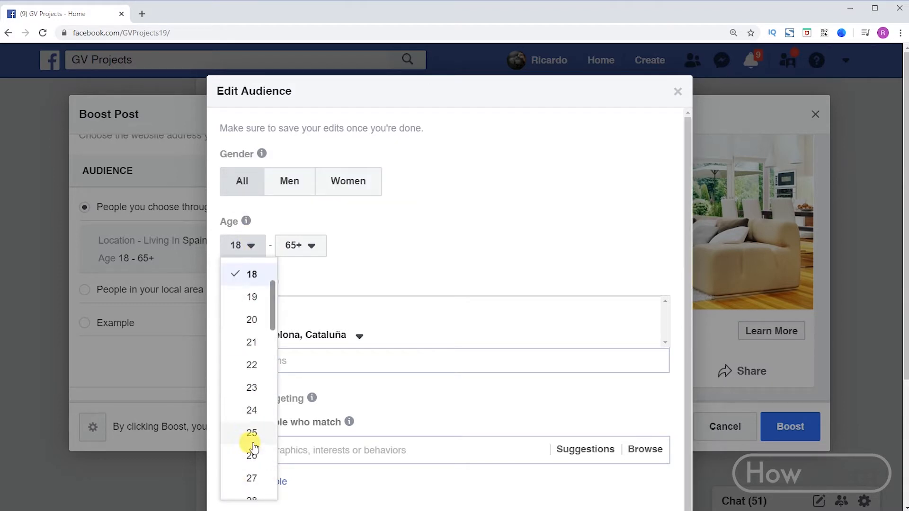
{"action": "left_click", "coordinate": [252, 433]}
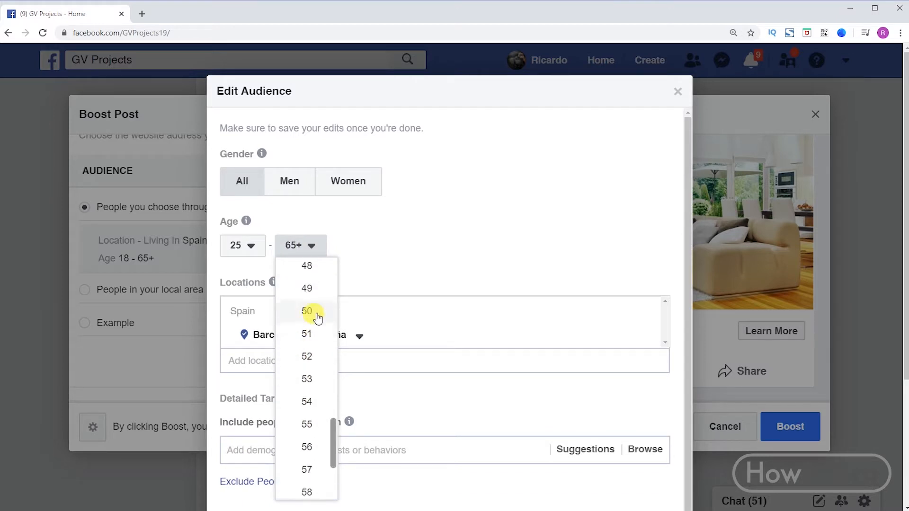
{"action": "left_click", "coordinate": [307, 311]}
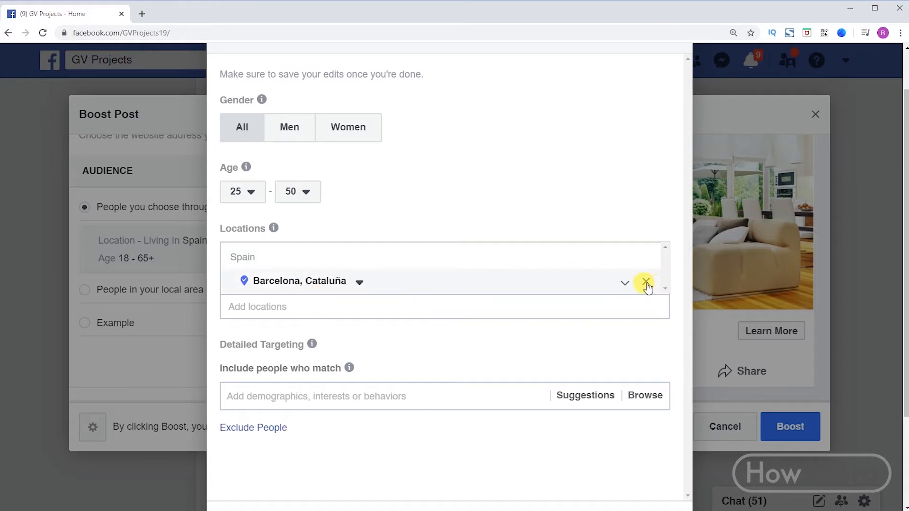
Step: Remove Barcelona and re-add Barcelona, Cataluña, Spain as the target location
{"action": "left_click", "coordinate": [645, 284]}
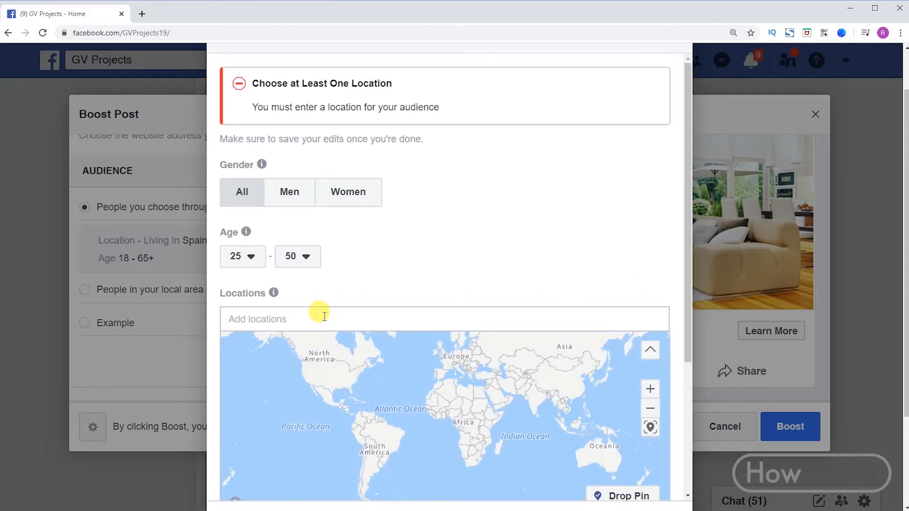
{"action": "left_click", "coordinate": [324, 319]}
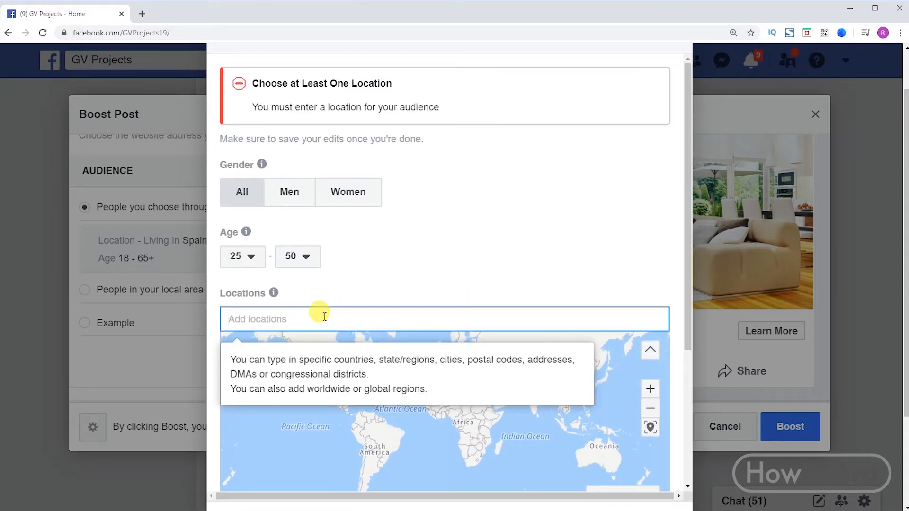
{"action": "type", "text": "Barcelona"}
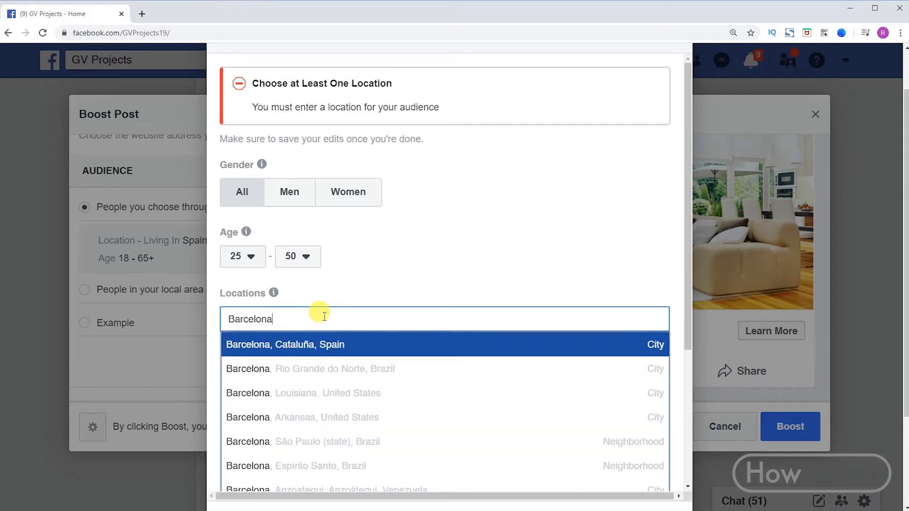
{"action": "mouse_move", "coordinate": [284, 319]}
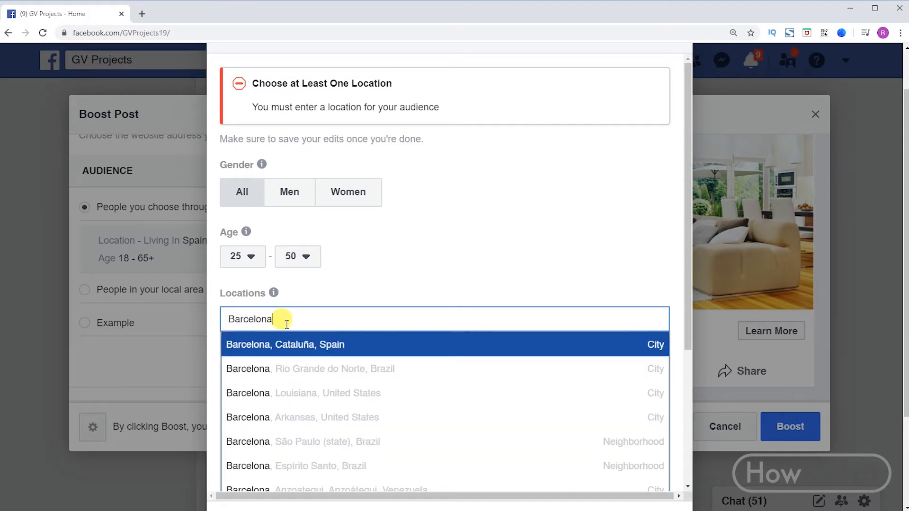
{"action": "left_click", "coordinate": [285, 344]}
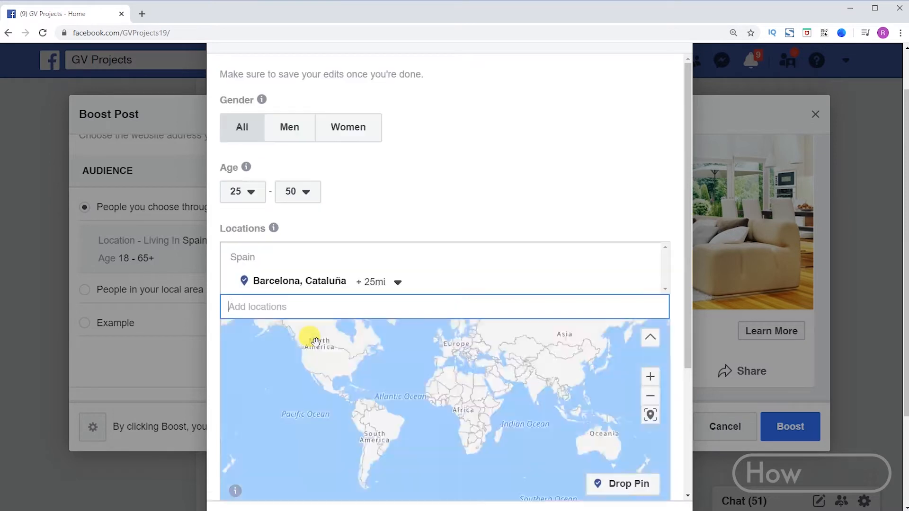
Step: Add Madrid with a 50-mile radius, then remove it, leaving Barcelona as the only location
{"action": "type", "text": "mad"}
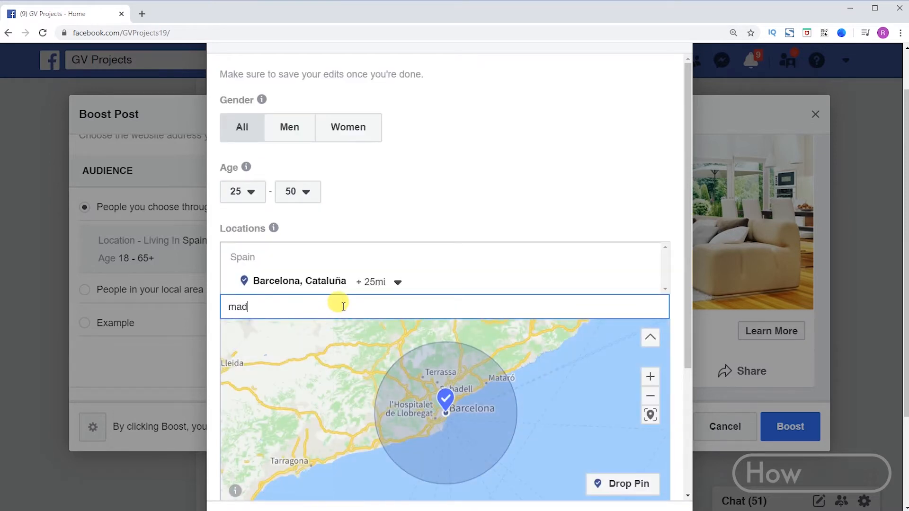
{"action": "type", "text": "rid"}
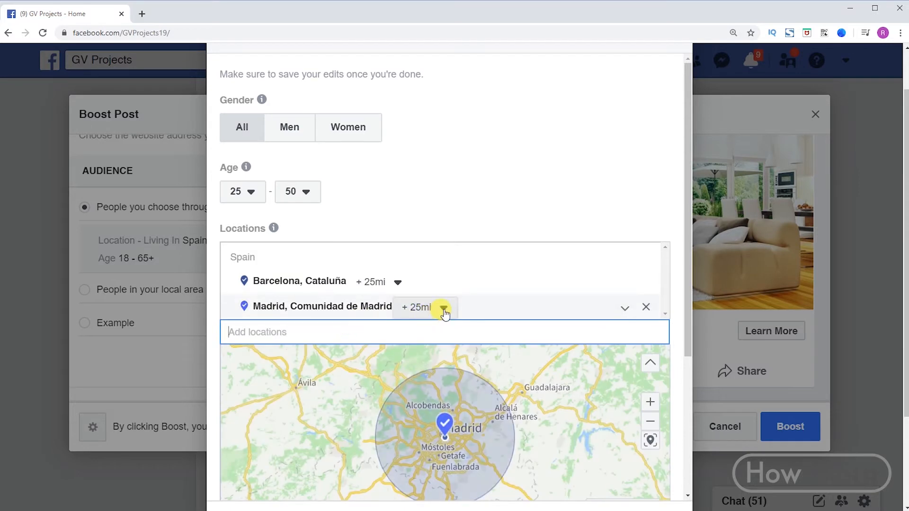
{"action": "left_click", "coordinate": [443, 307]}
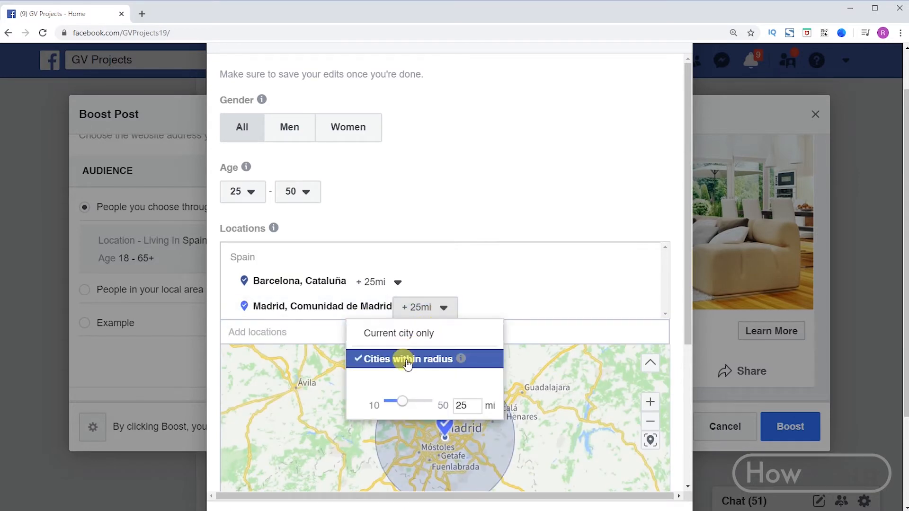
{"action": "left_click_drag", "start_coordinate": [405, 402], "coordinate": [424, 402]}
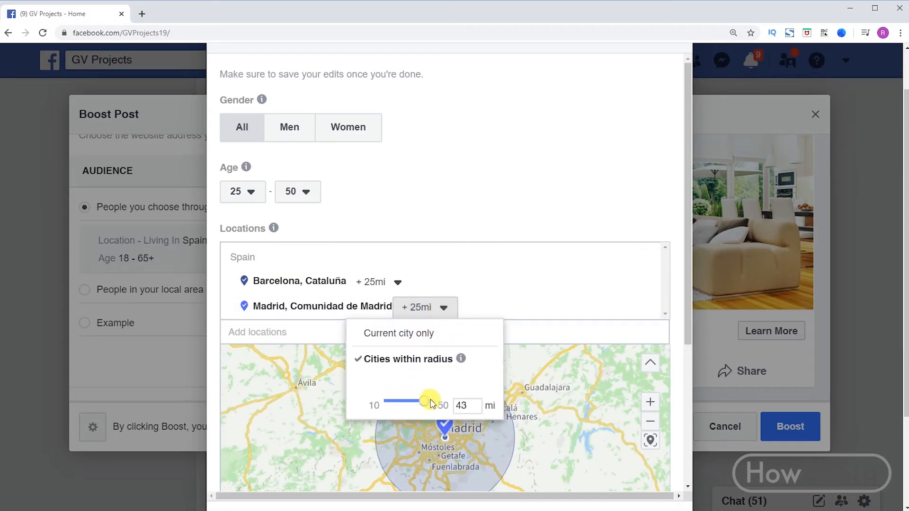
{"action": "left_click_drag", "start_coordinate": [423, 402], "coordinate": [443, 401]}
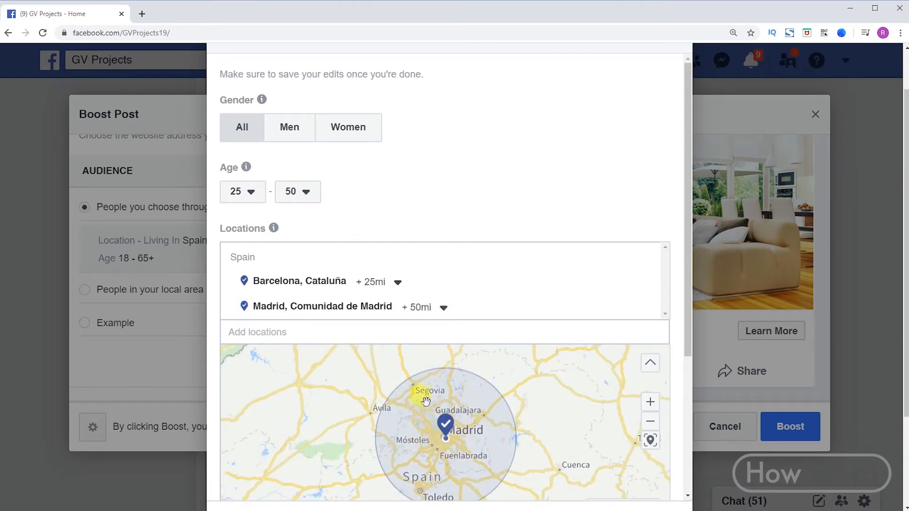
{"action": "mouse_move", "coordinate": [637, 308]}
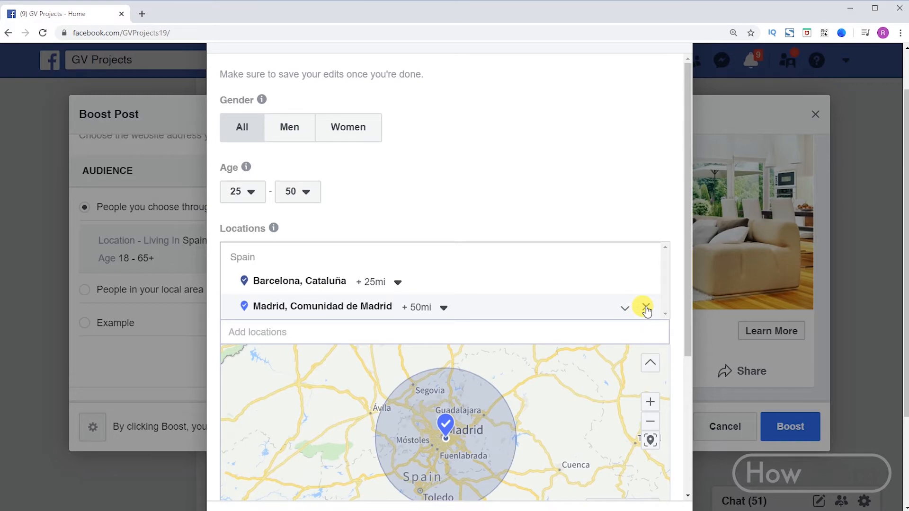
{"action": "left_click", "coordinate": [645, 306]}
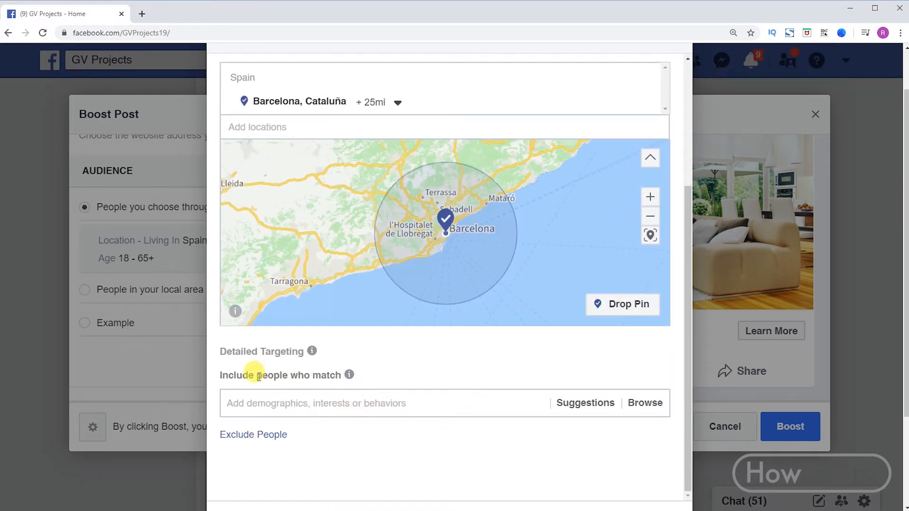
Step: Include interests Interior design, Credit cards, Home improvement, Furniture and Home Décor Products in detailed targeting
{"action": "scroll", "scroll_direction": "down", "scroll_amount": 3}
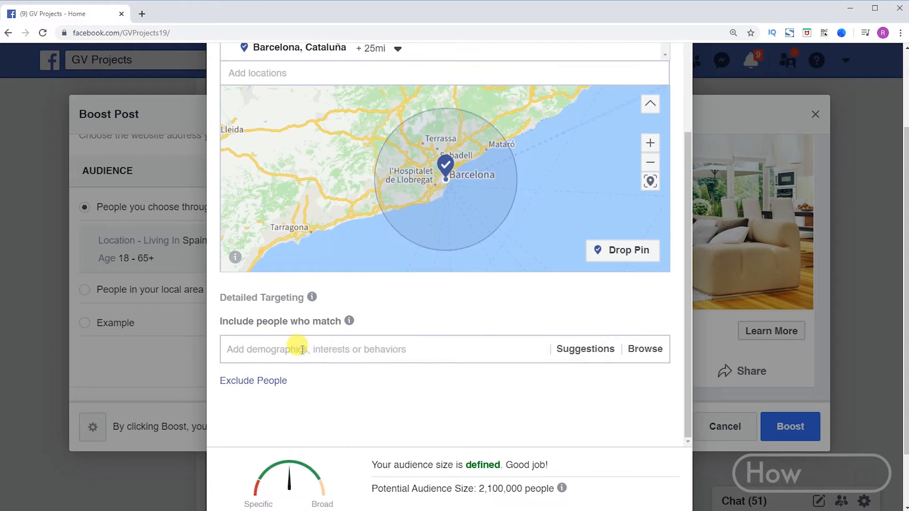
{"action": "type", "text": "interior design"}
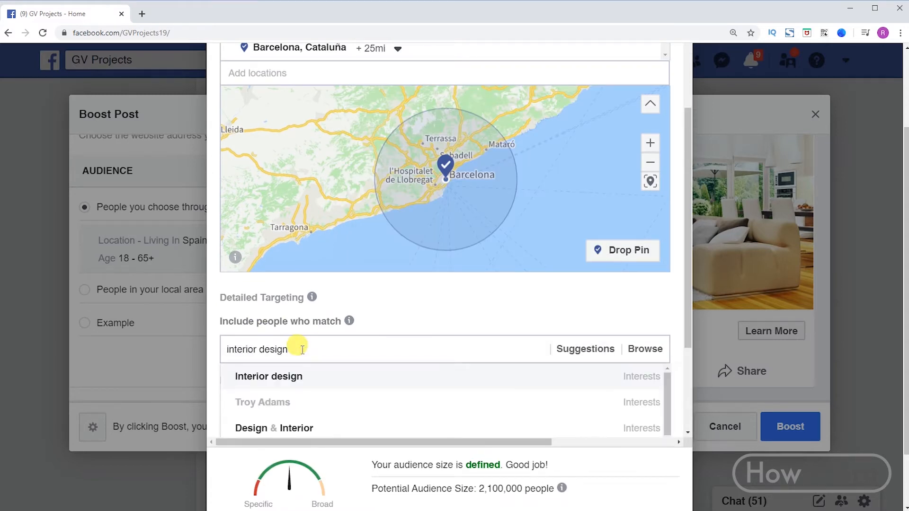
{"action": "left_click", "coordinate": [268, 376]}
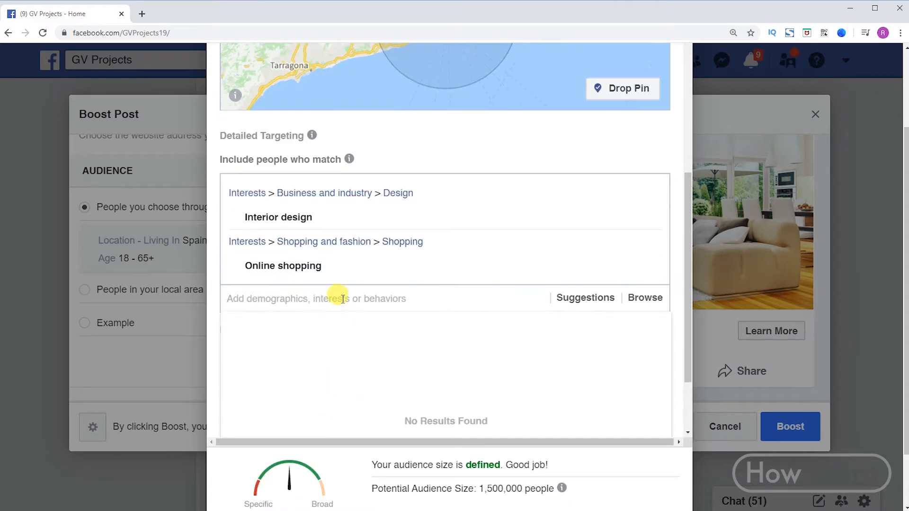
{"action": "type", "text": "card"}
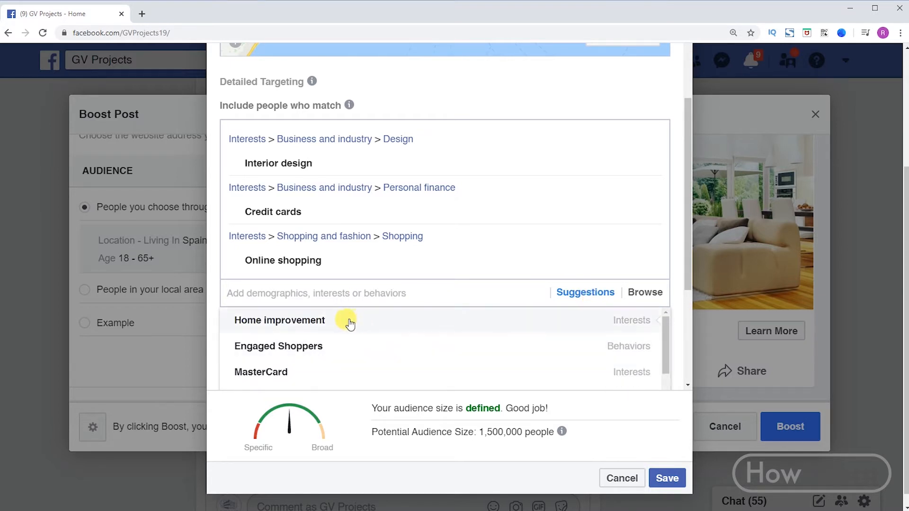
{"action": "left_click", "coordinate": [281, 320]}
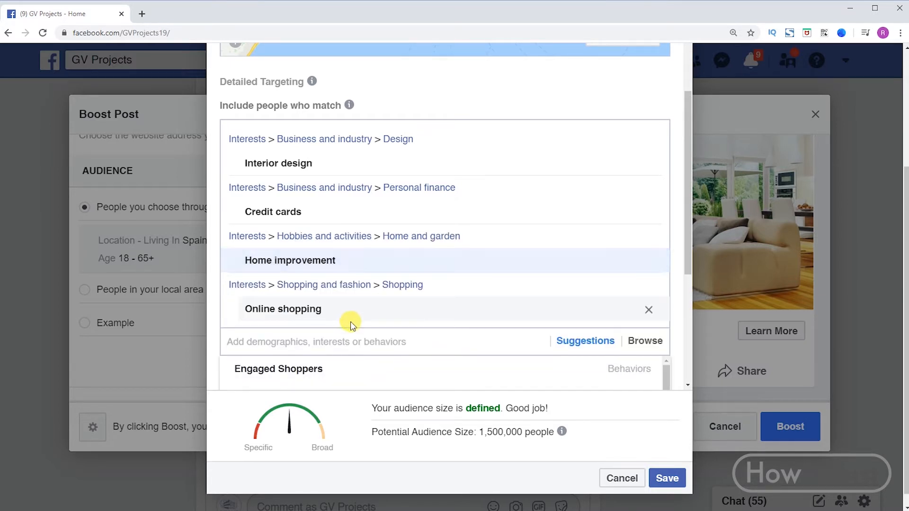
{"action": "scroll", "scroll_direction": "down", "scroll_amount": 3}
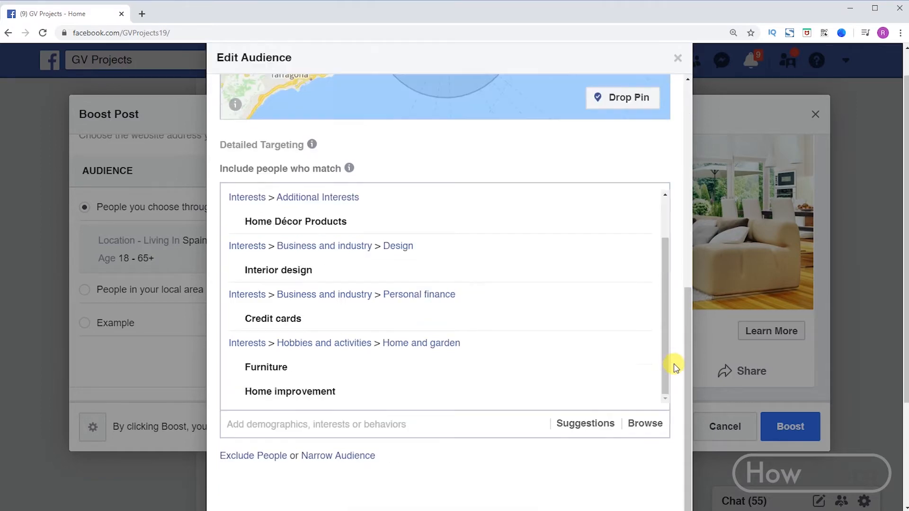
{"action": "scroll", "scroll_direction": "down", "scroll_amount": 3}
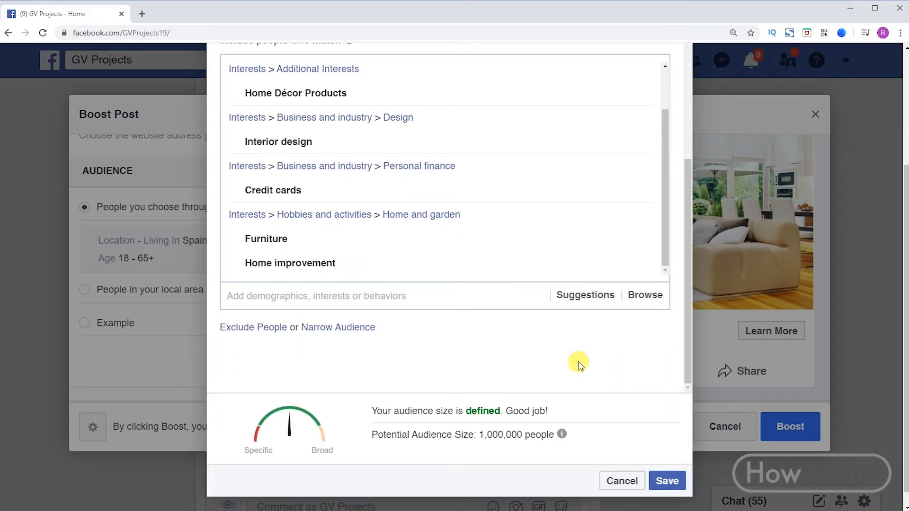
Step: Exclude people interested in Visa Debit and save the edited audience
{"action": "left_click", "coordinate": [253, 327]}
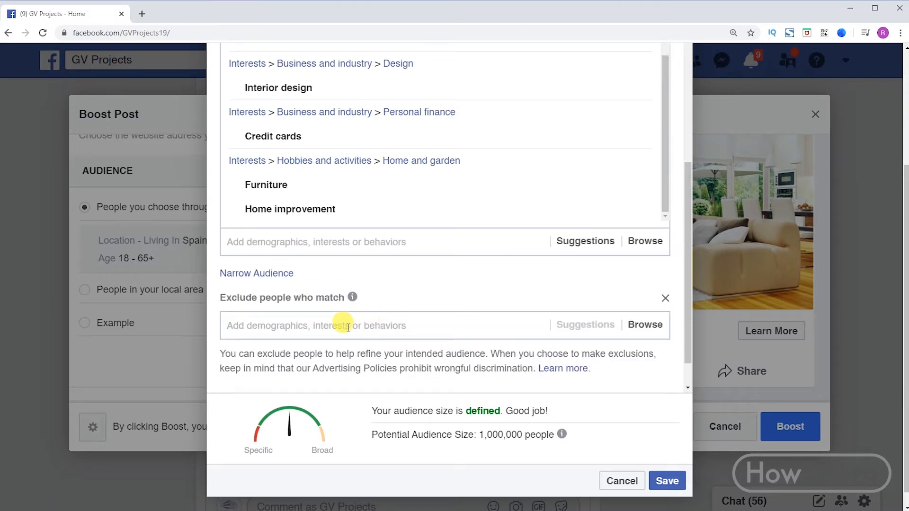
{"action": "type", "text": "debit"}
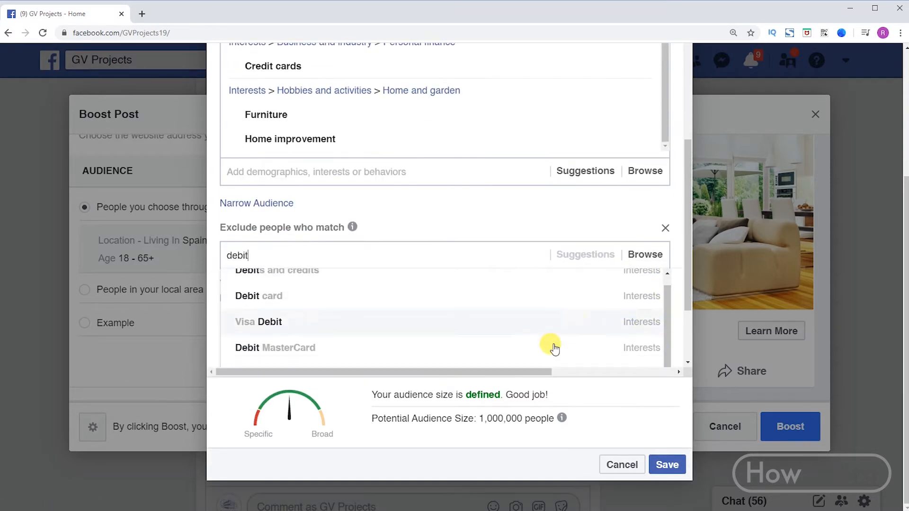
{"action": "left_click", "coordinate": [258, 322]}
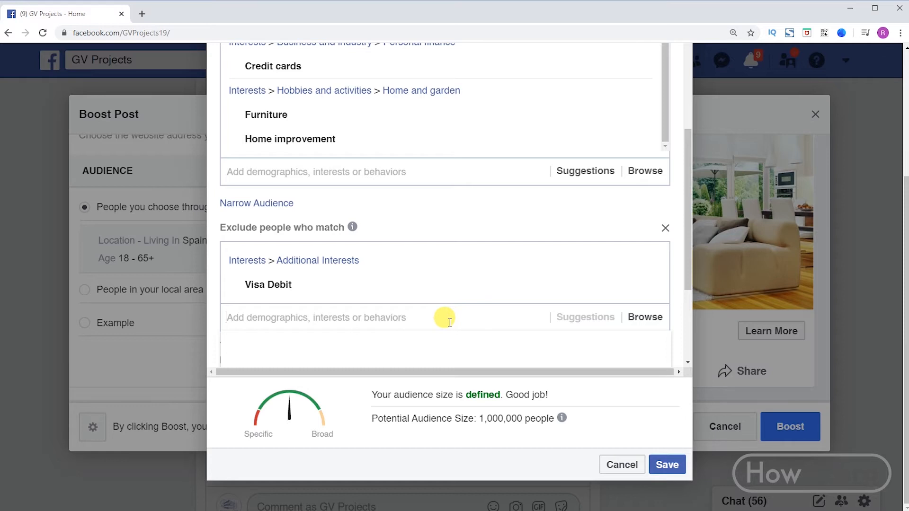
{"action": "mouse_move", "coordinate": [671, 347]}
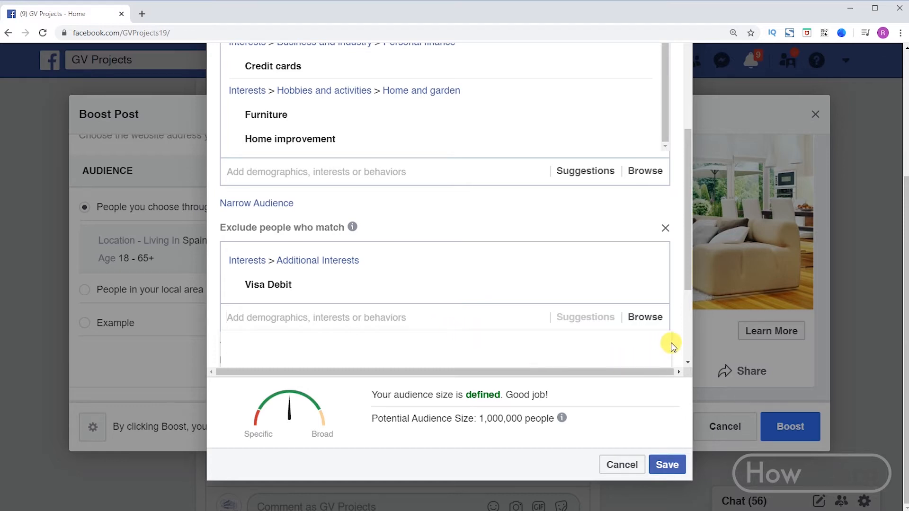
{"action": "left_click", "coordinate": [667, 464]}
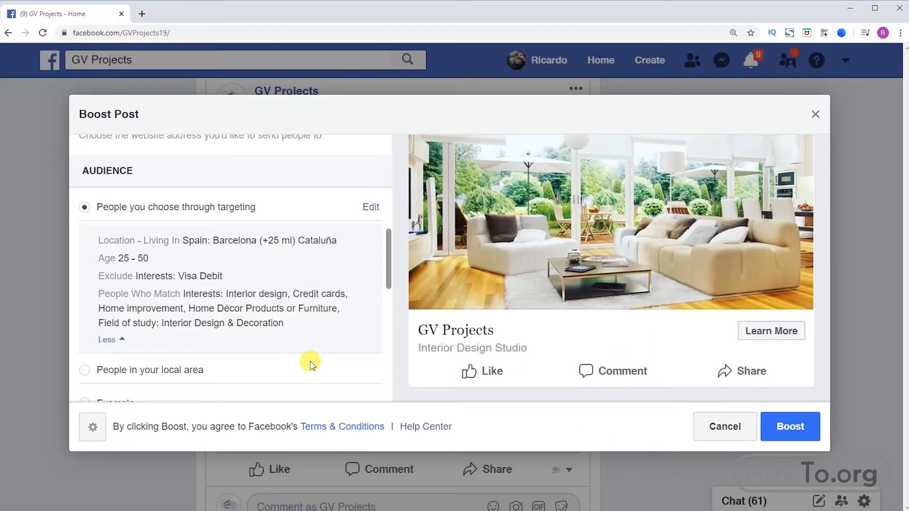
{"action": "mouse_move", "coordinate": [389, 260]}
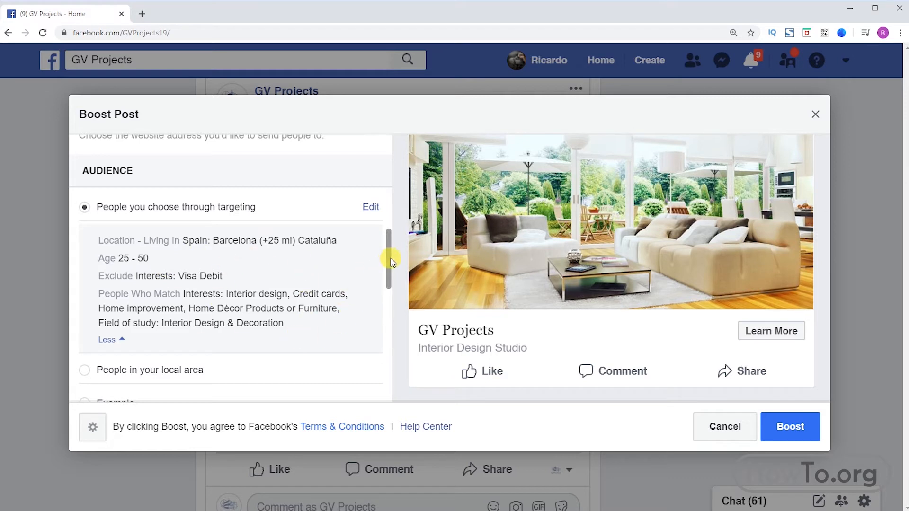
Step: Switch Automatic Placements off, check the Facebook placement option, then turn automatic placements back on
{"action": "scroll", "scroll_direction": "down", "scroll_amount": 3}
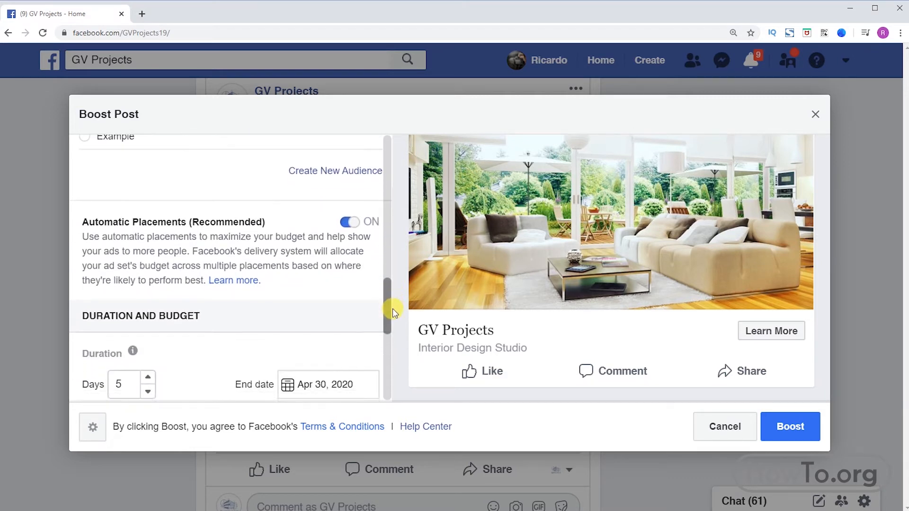
{"action": "scroll", "scroll_direction": "down", "scroll_amount": 3}
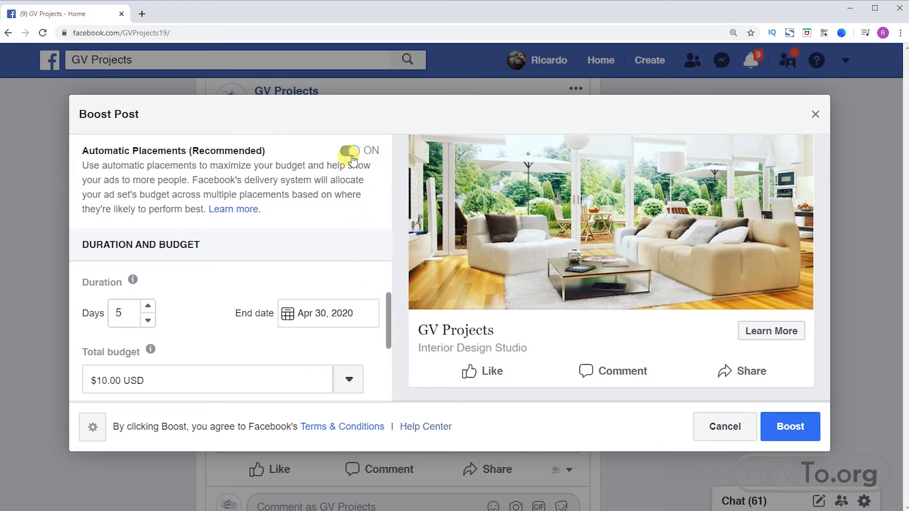
{"action": "left_click", "coordinate": [349, 151]}
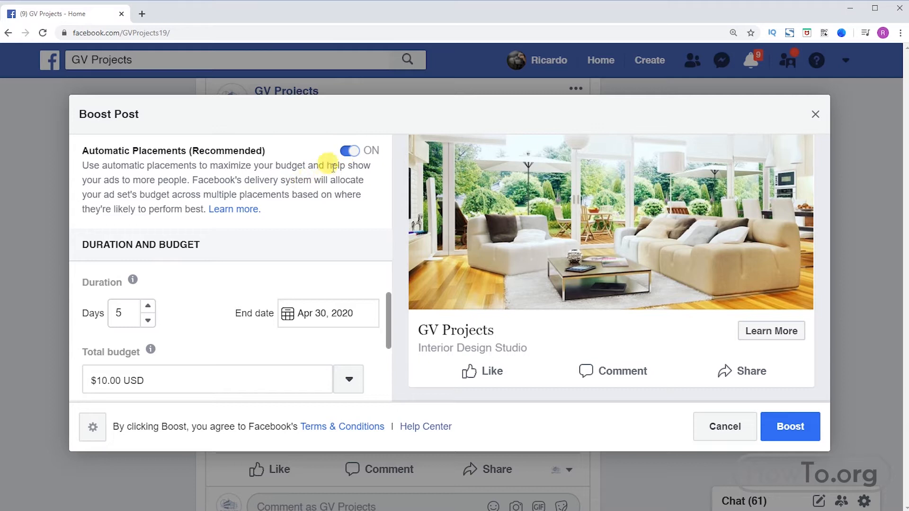
{"action": "left_click", "coordinate": [349, 150]}
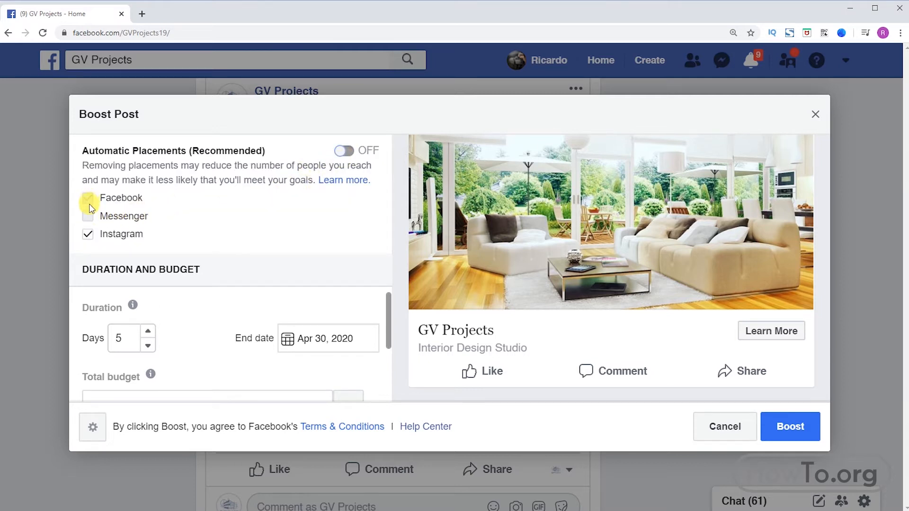
{"action": "left_click", "coordinate": [88, 234]}
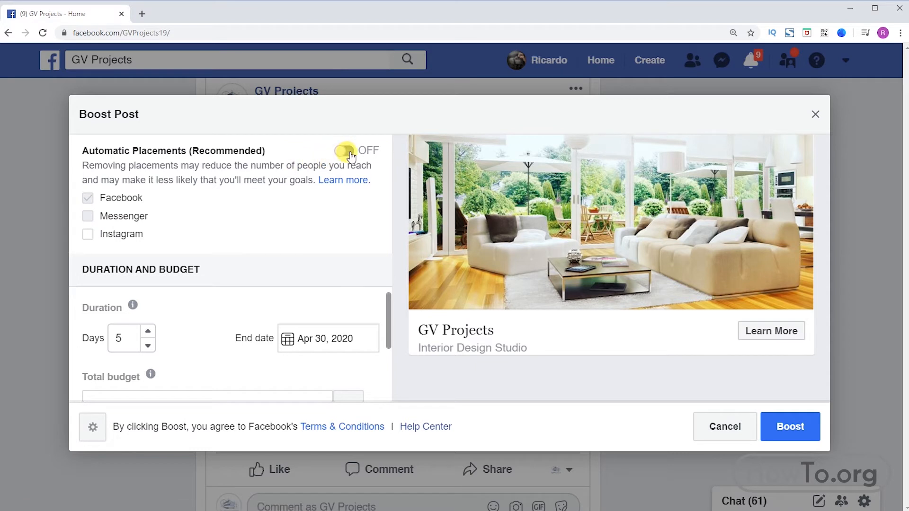
{"action": "left_click", "coordinate": [350, 151]}
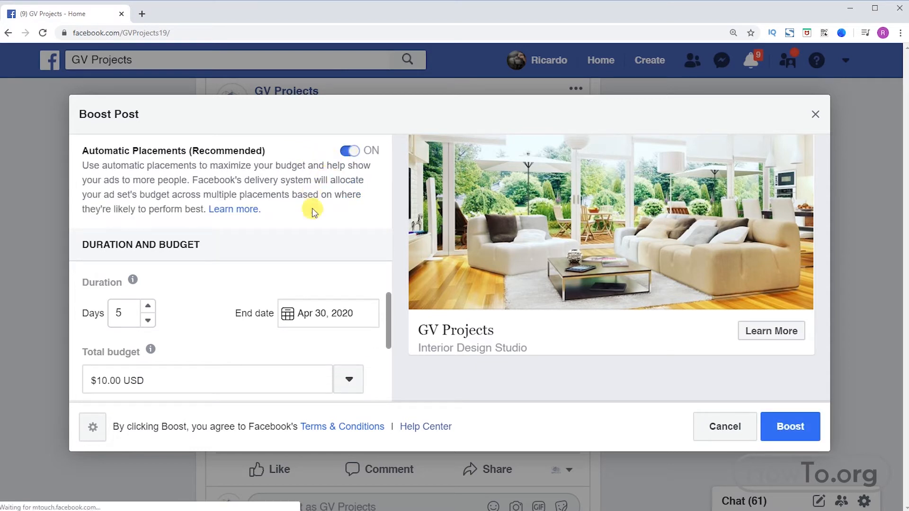
{"action": "scroll", "scroll_direction": "down", "scroll_amount": 3}
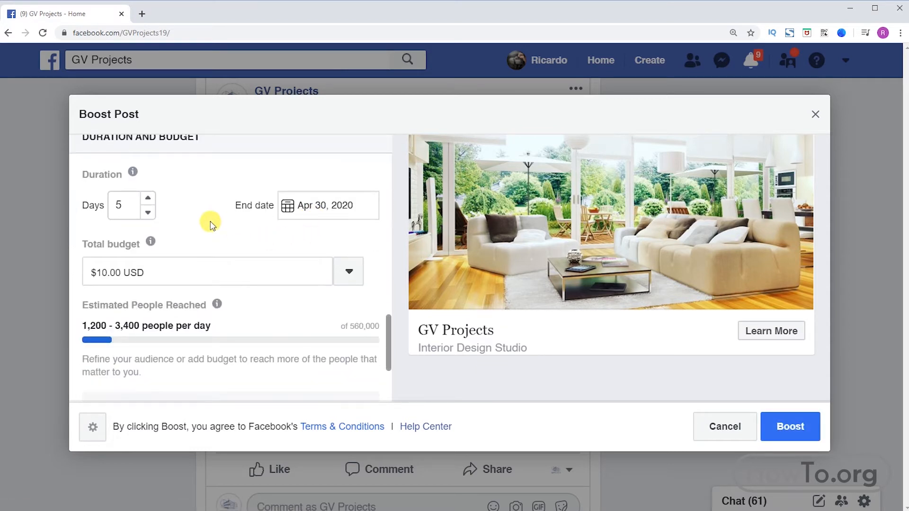
Step: Choose a custom total budget of $18.00, spending $3.60 per day over 5 days
{"action": "scroll", "scroll_direction": "down", "scroll_amount": 3}
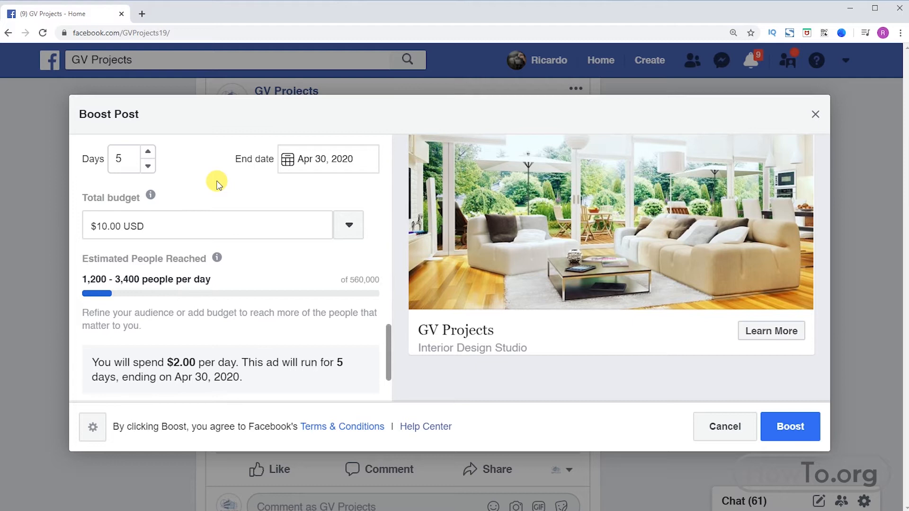
{"action": "mouse_move", "coordinate": [283, 290]}
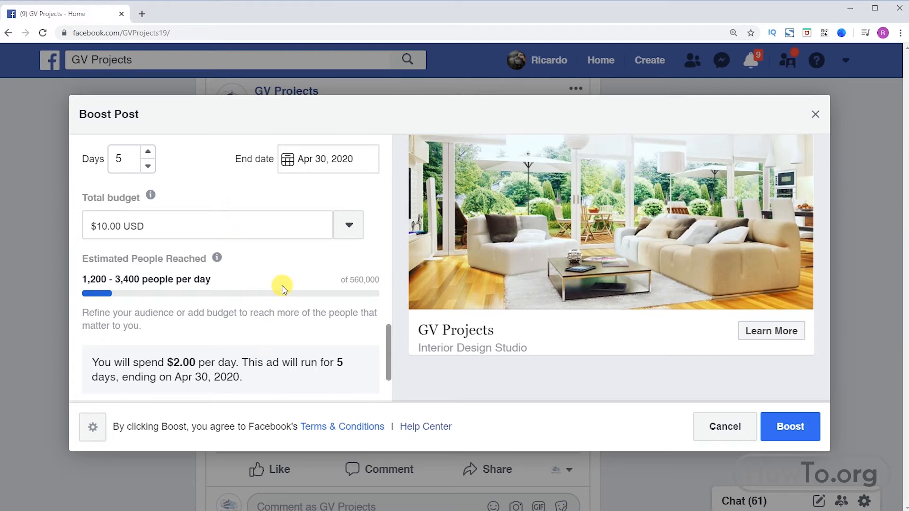
{"action": "left_click", "coordinate": [348, 226]}
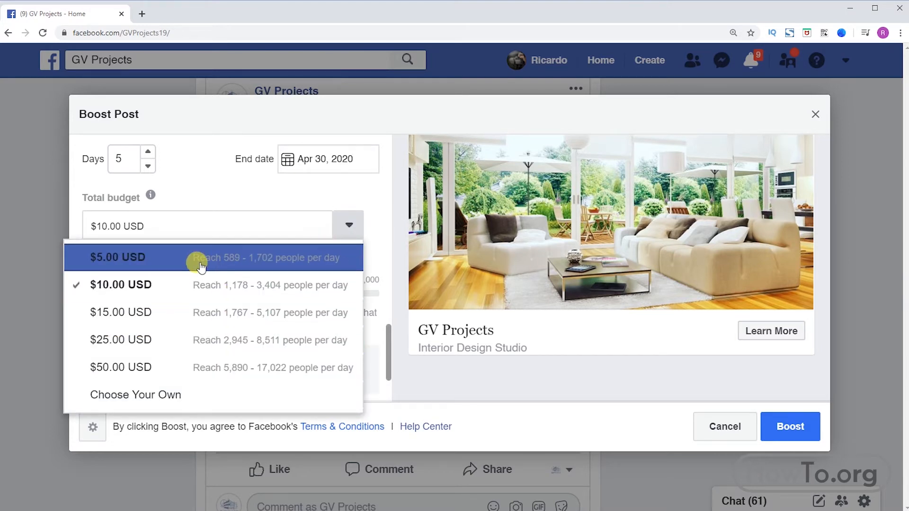
{"action": "left_click", "coordinate": [120, 285]}
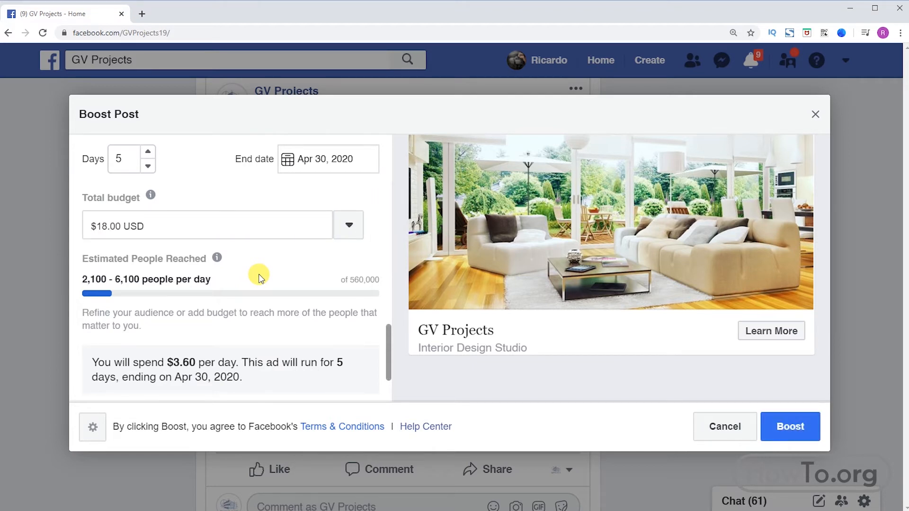
{"action": "mouse_move", "coordinate": [181, 366]}
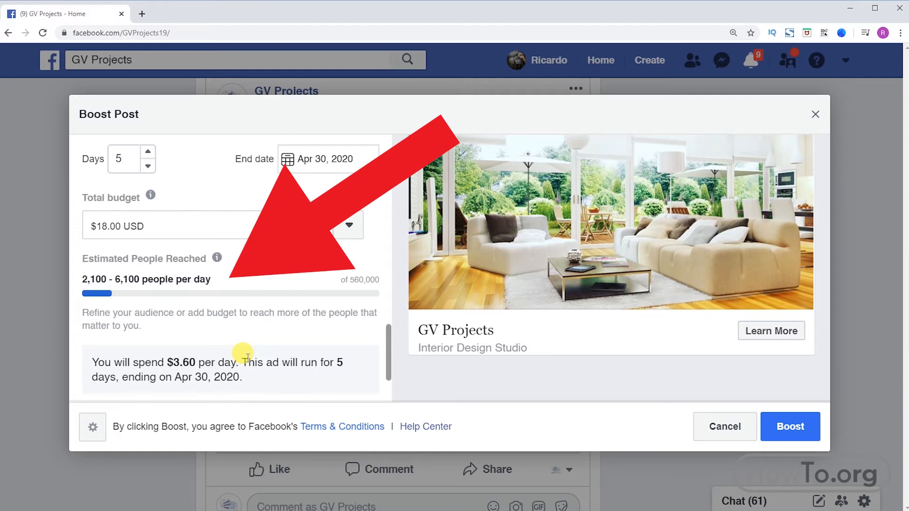
{"action": "scroll", "scroll_direction": "down", "scroll_amount": 3}
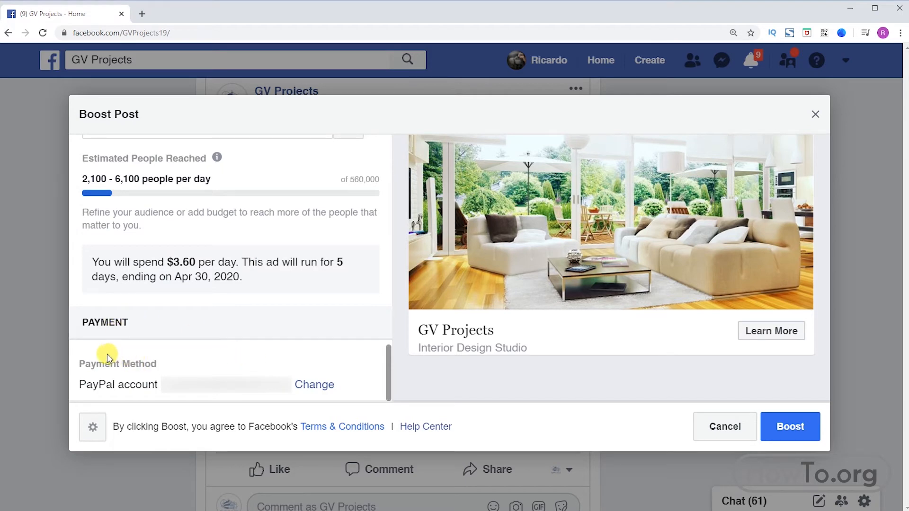
Step: Open the ad account's payment settings showing the PayPal method and $0.50 next bill
{"action": "left_click", "coordinate": [314, 384]}
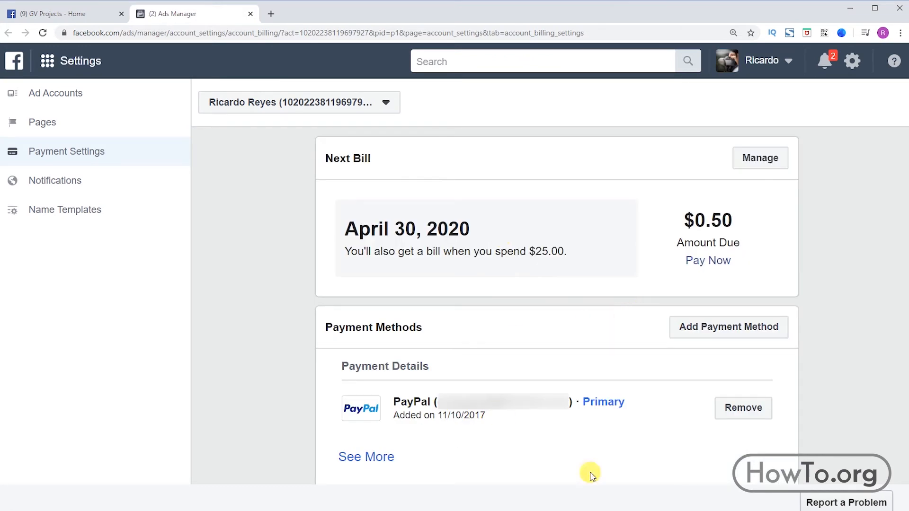
{"action": "mouse_move", "coordinate": [707, 306]}
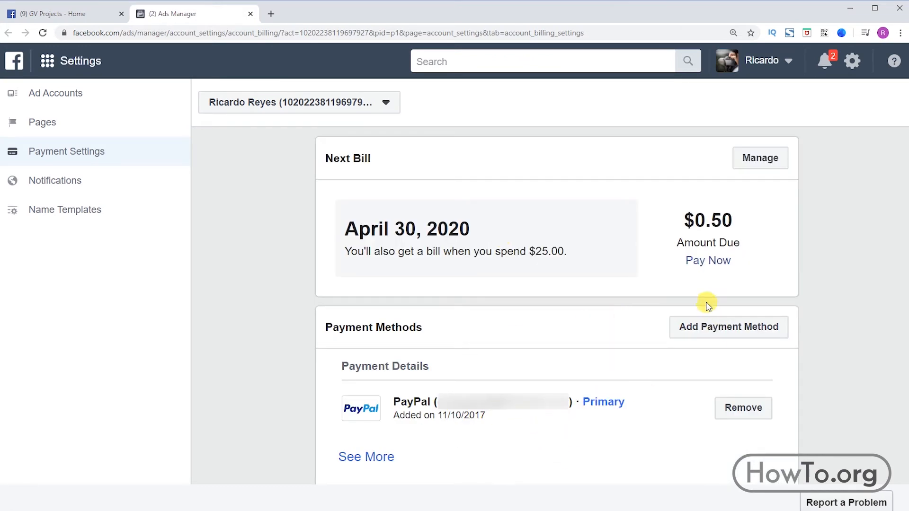
Step: Bring up the Add Payment Method dialog for card, PayPal or ad coupon
{"action": "left_click", "coordinate": [728, 327]}
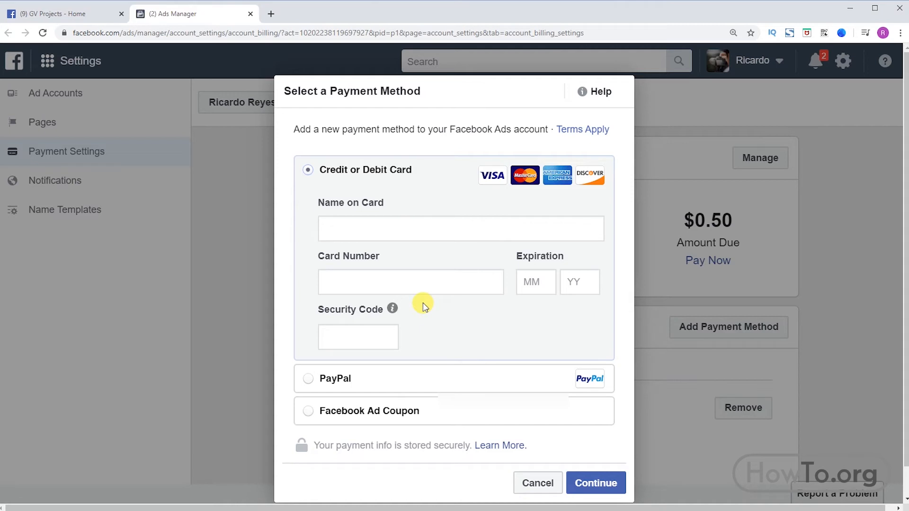
Step: Try the PayPal and Facebook Ad Coupon options, then leave payment settings without adding a method
{"action": "left_click", "coordinate": [307, 213]}
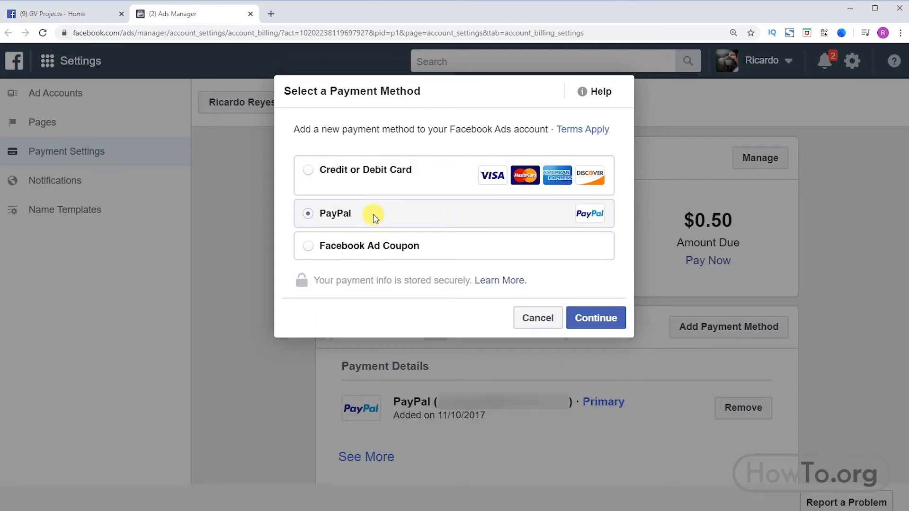
{"action": "left_click", "coordinate": [595, 319]}
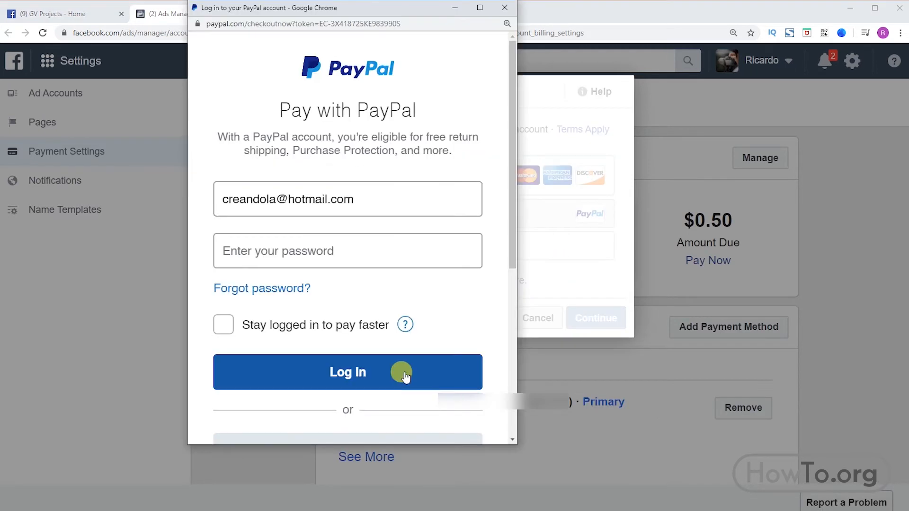
{"action": "mouse_move", "coordinate": [425, 376]}
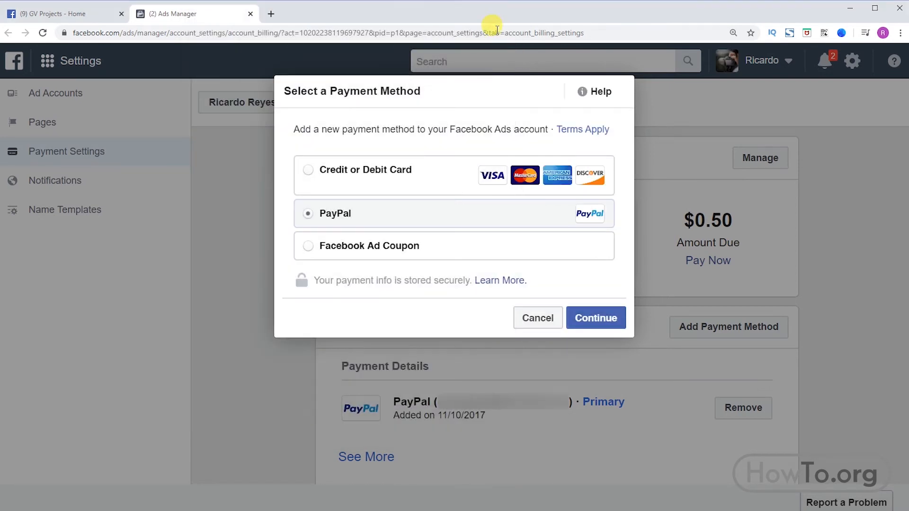
{"action": "left_click", "coordinate": [307, 247]}
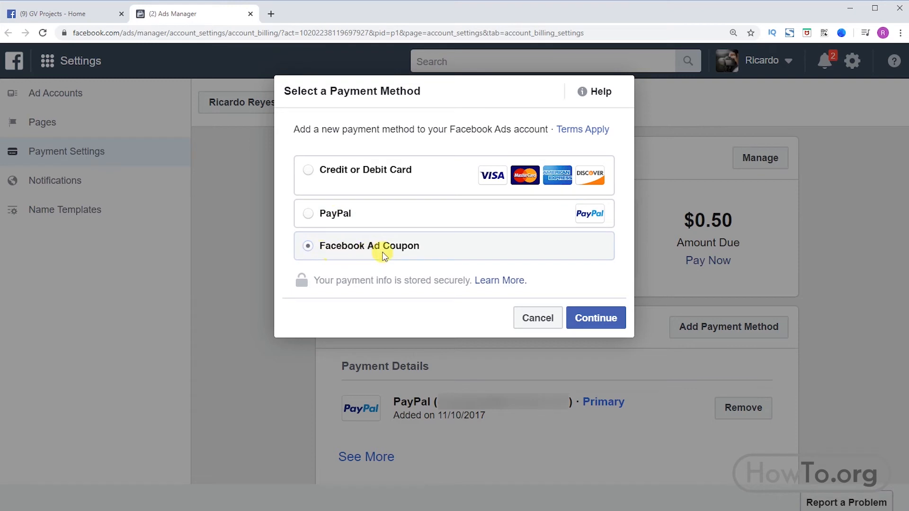
{"action": "left_click", "coordinate": [595, 319]}
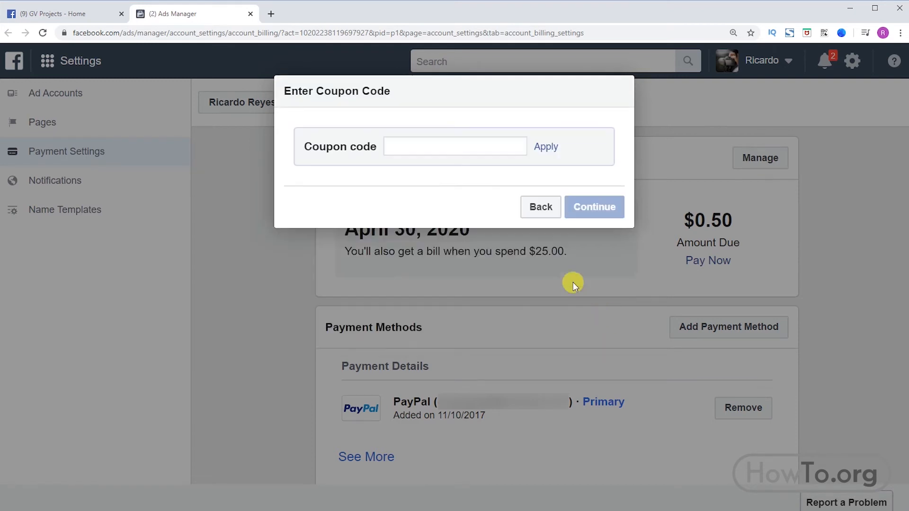
{"action": "left_click", "coordinate": [455, 145]}
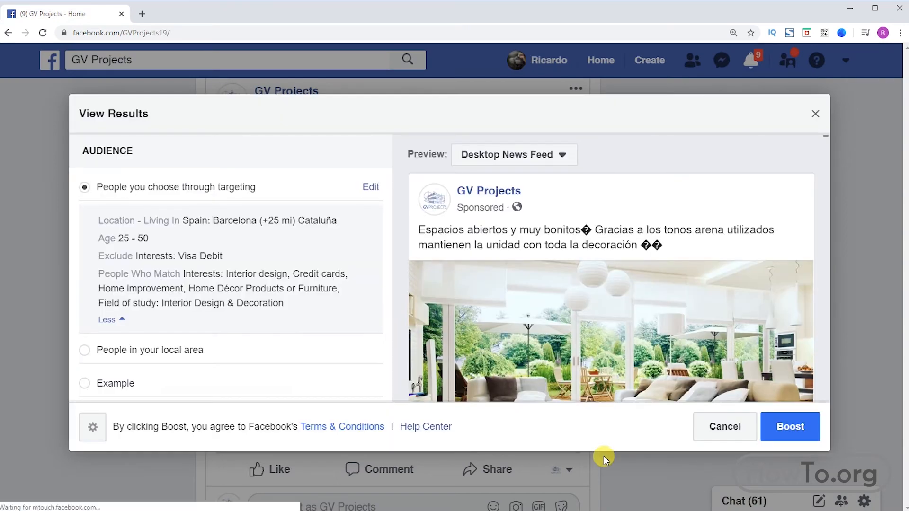
Step: Submit the $18 boost, confirm its In Review status in the overview, and return to the post
{"action": "left_click", "coordinate": [789, 426]}
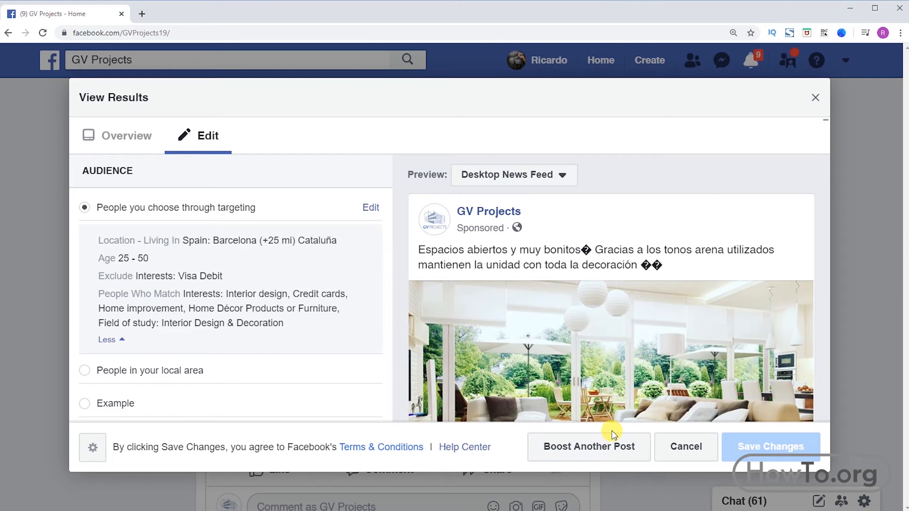
{"action": "left_click", "coordinate": [126, 136]}
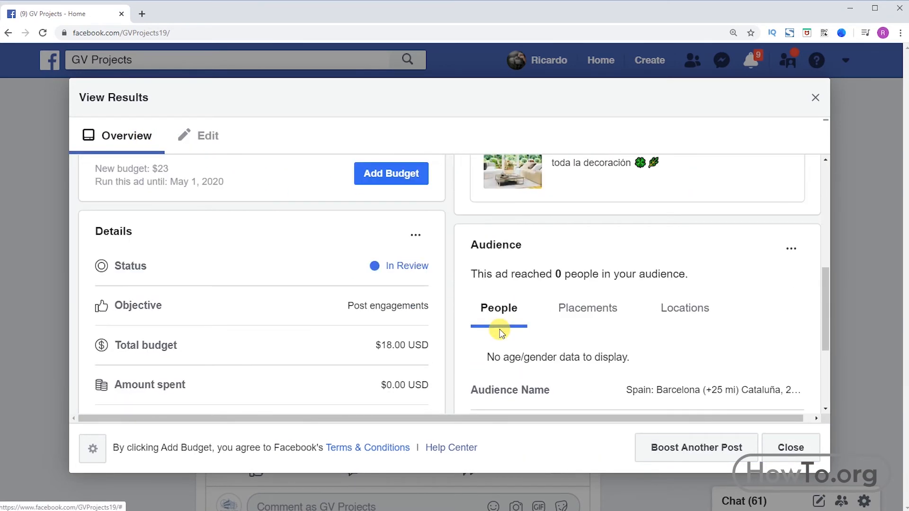
{"action": "scroll", "scroll_direction": "down", "scroll_amount": 3}
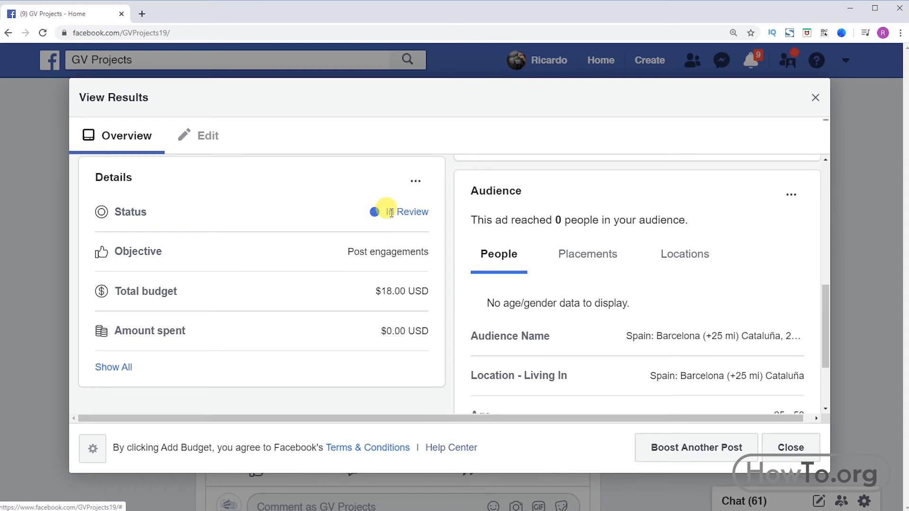
{"action": "mouse_move", "coordinate": [395, 267]}
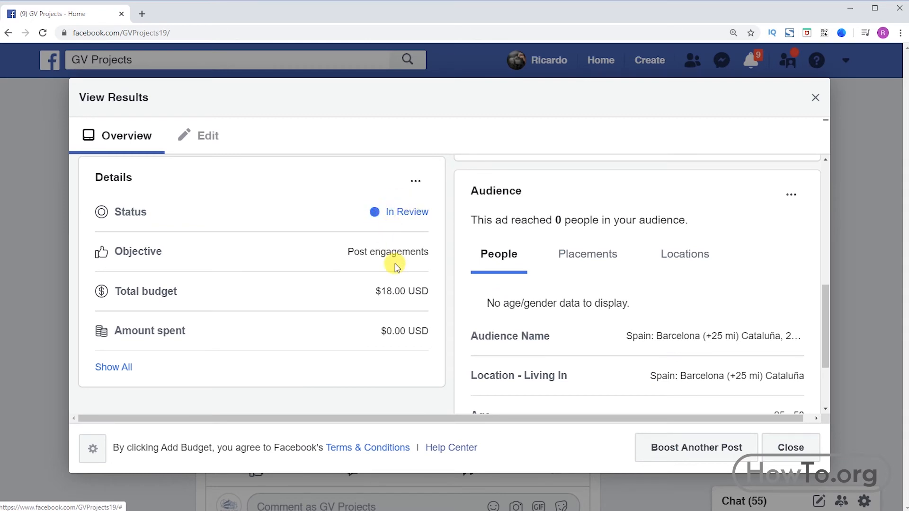
{"action": "mouse_move", "coordinate": [407, 291]}
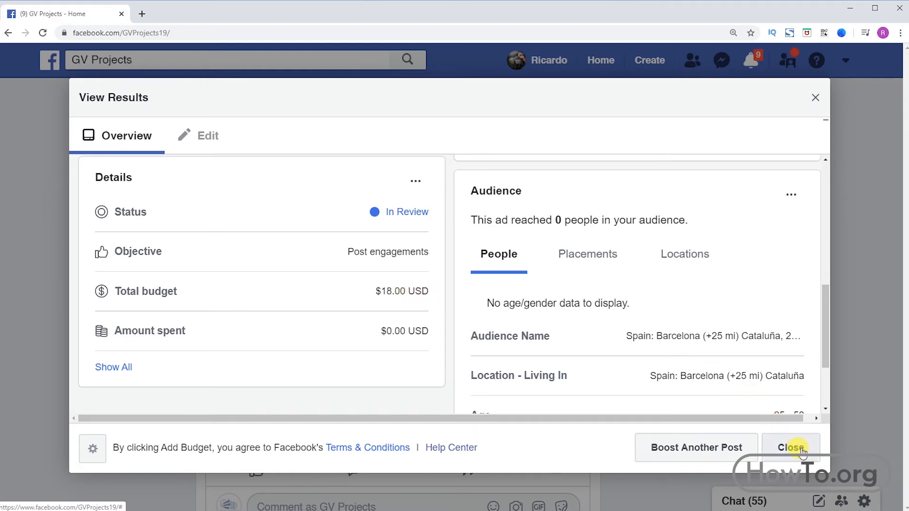
{"action": "left_click", "coordinate": [790, 447]}
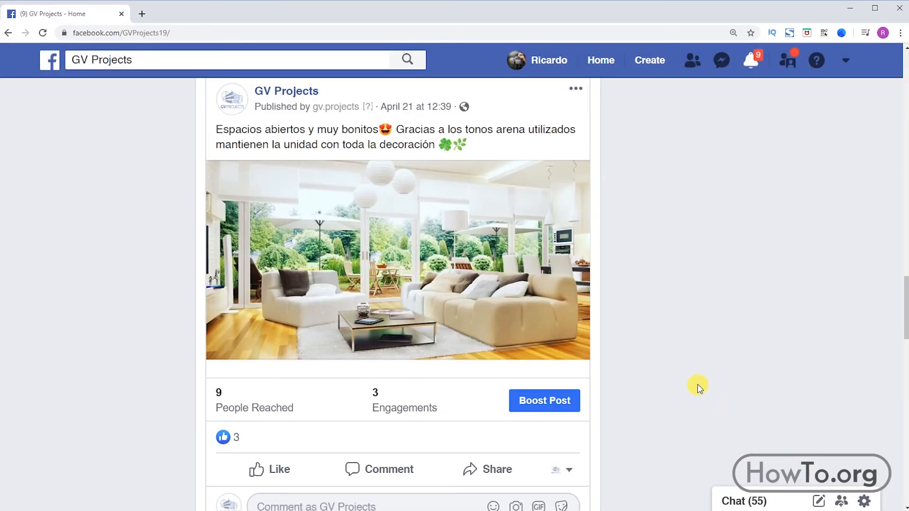
Step: Open the ad-approved notification, review the Active results ($0.38 spent, reach 90), and return to the page
{"action": "left_click", "coordinate": [549, 60]}
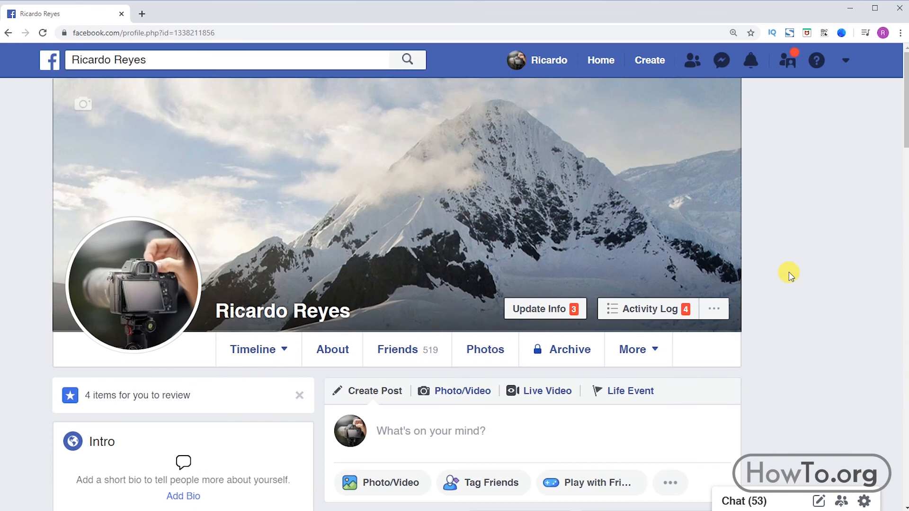
{"action": "left_click", "coordinate": [751, 61]}
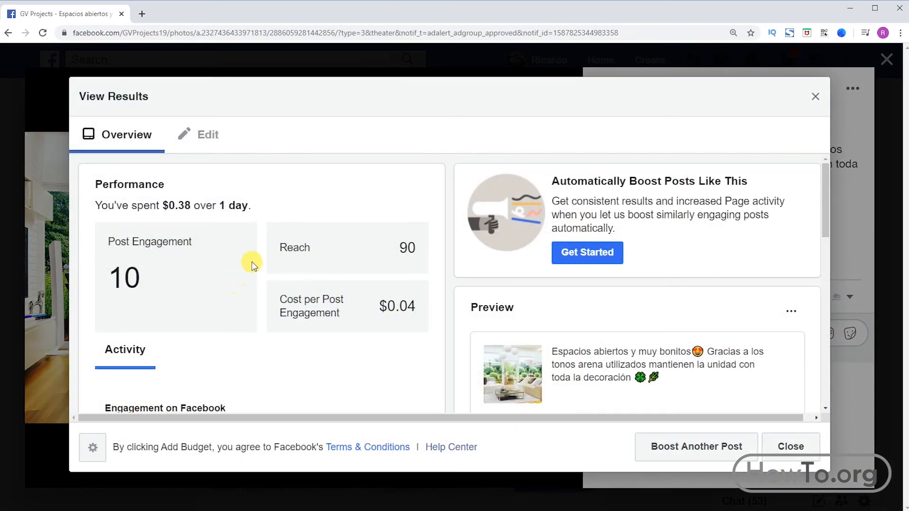
{"action": "mouse_move", "coordinate": [325, 248]}
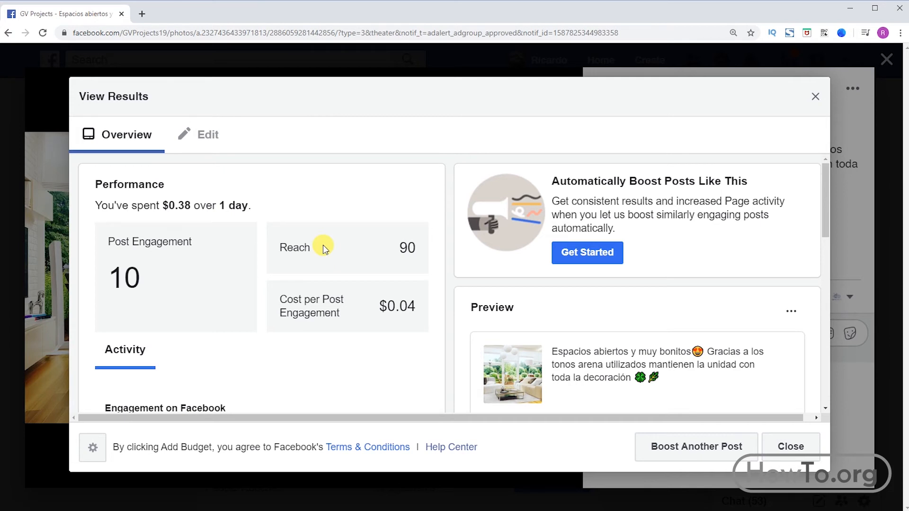
{"action": "mouse_move", "coordinate": [180, 207]}
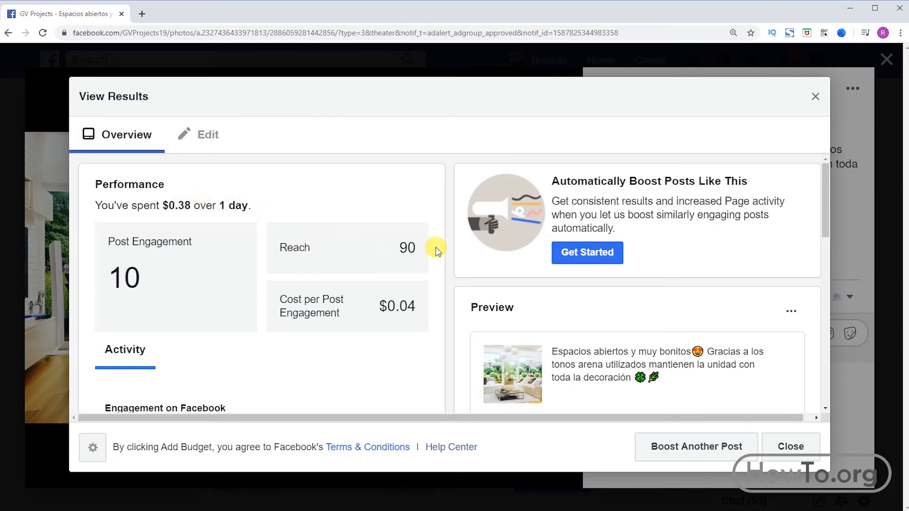
{"action": "mouse_move", "coordinate": [400, 270]}
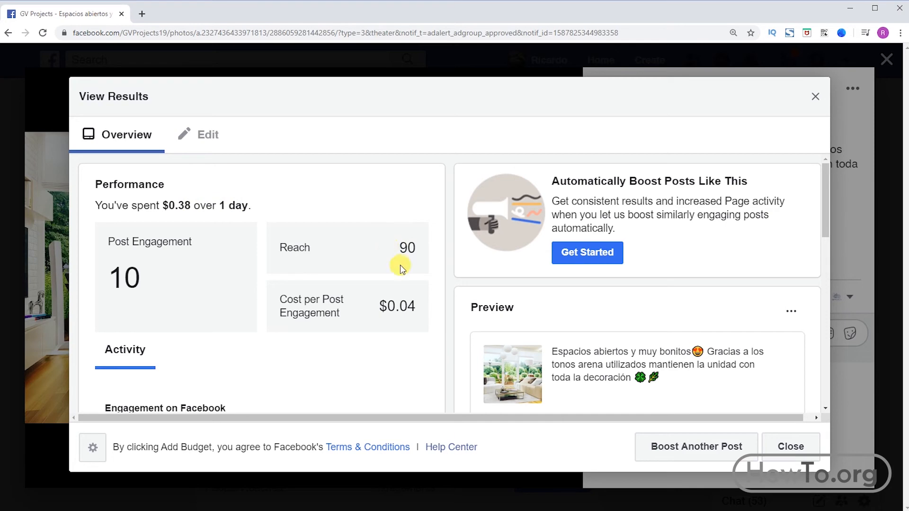
{"action": "scroll", "scroll_direction": "down", "scroll_amount": 3}
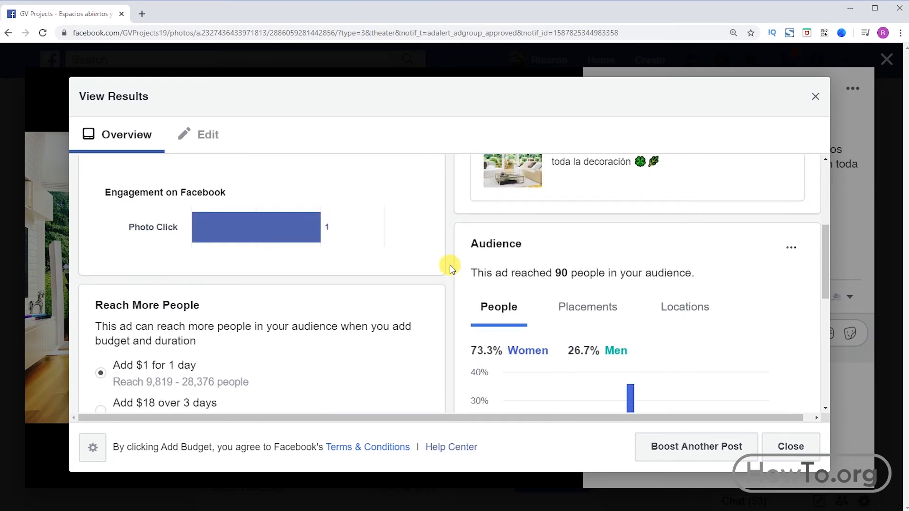
{"action": "scroll", "scroll_direction": "down", "scroll_amount": 3}
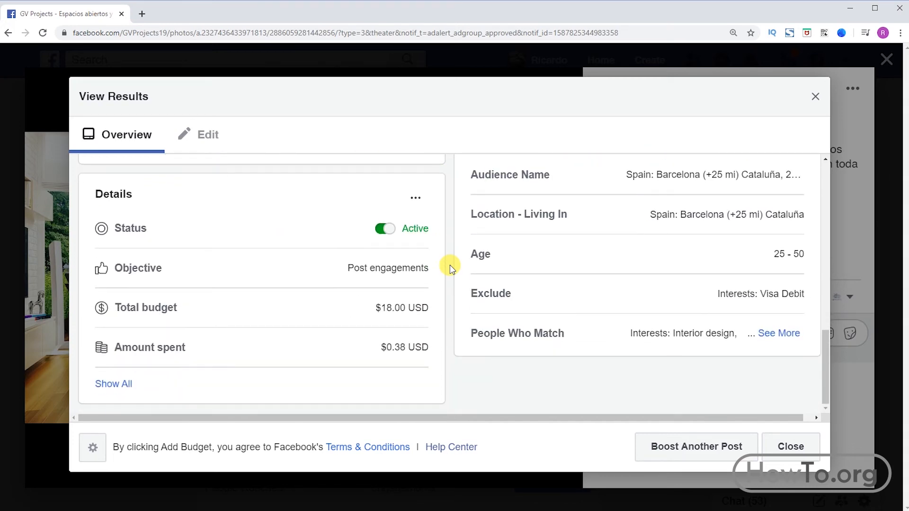
{"action": "mouse_move", "coordinate": [800, 210]}
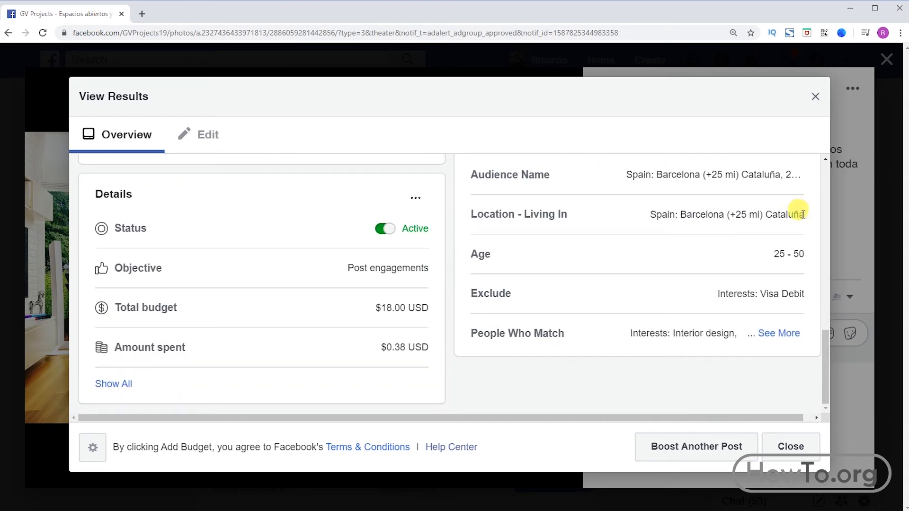
{"action": "left_click", "coordinate": [789, 446]}
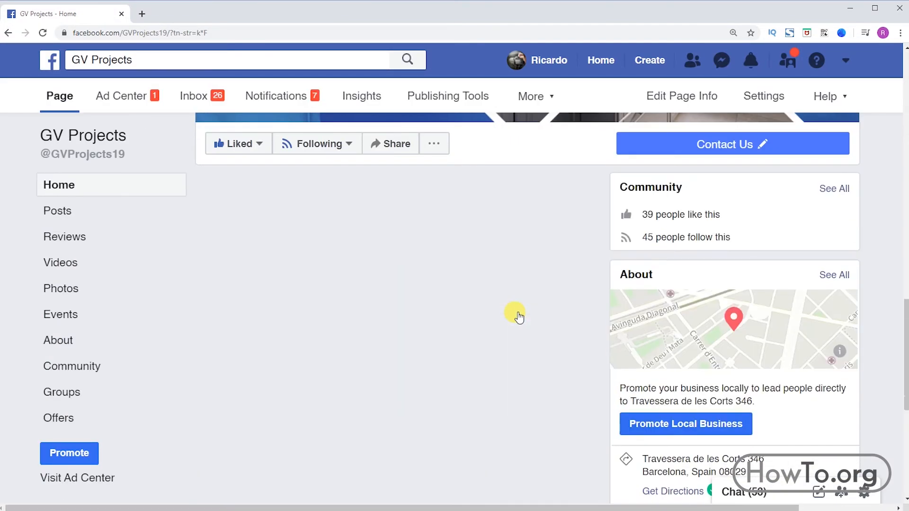
Step: Open the boosted post's results showing 110 people reached
{"action": "scroll", "scroll_direction": "down", "scroll_amount": 3}
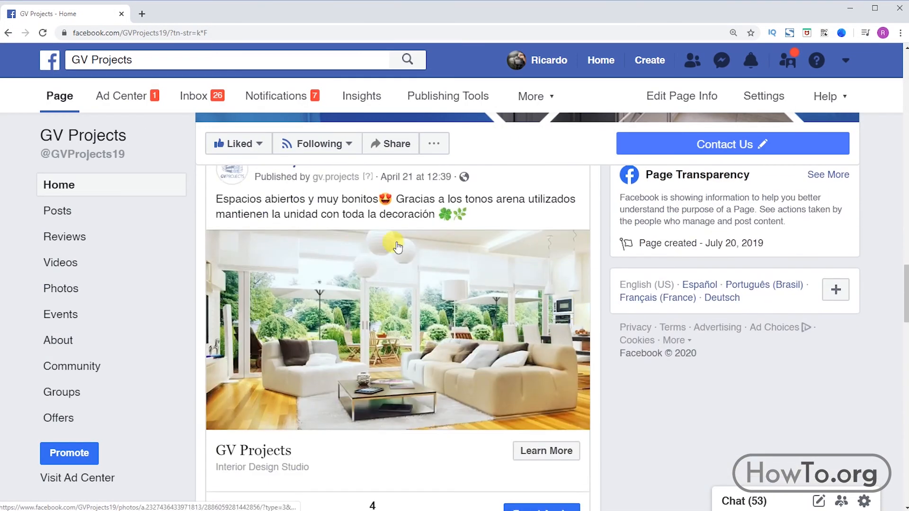
{"action": "scroll", "scroll_direction": "down", "scroll_amount": 3}
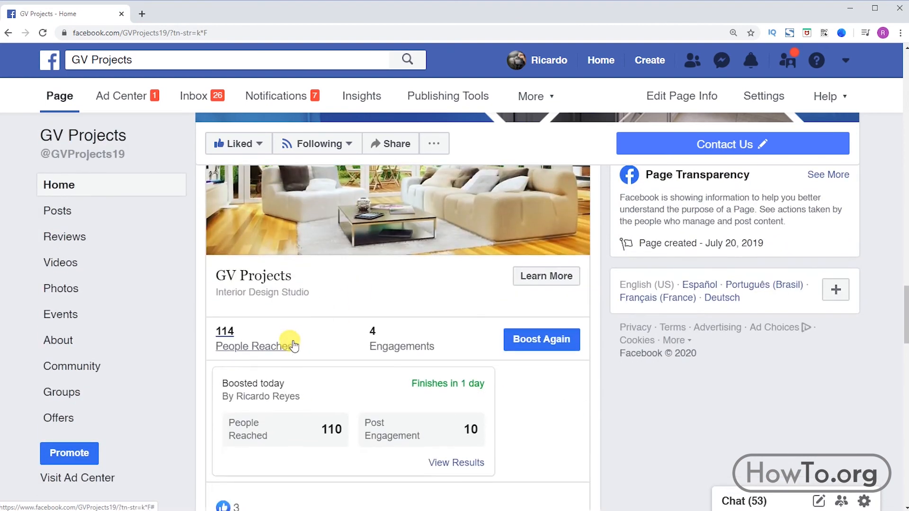
{"action": "scroll", "scroll_direction": "down", "scroll_amount": 3}
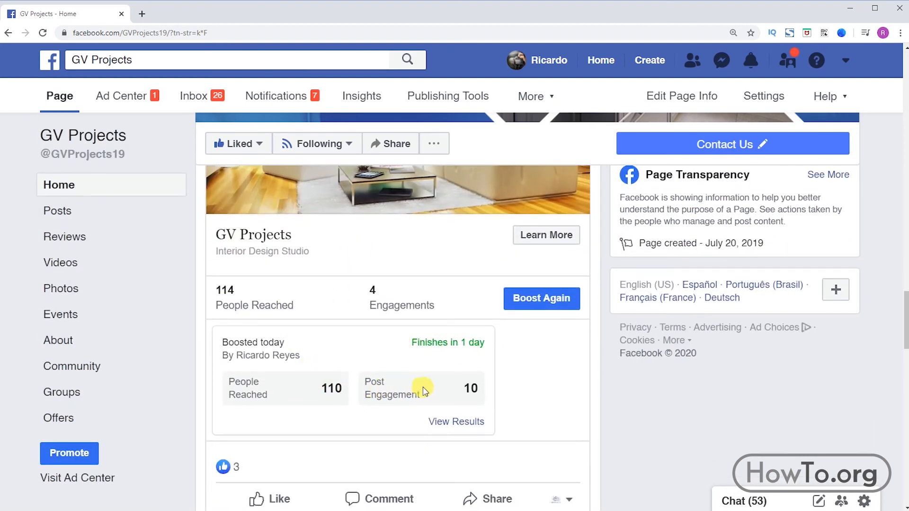
{"action": "mouse_move", "coordinate": [456, 421]}
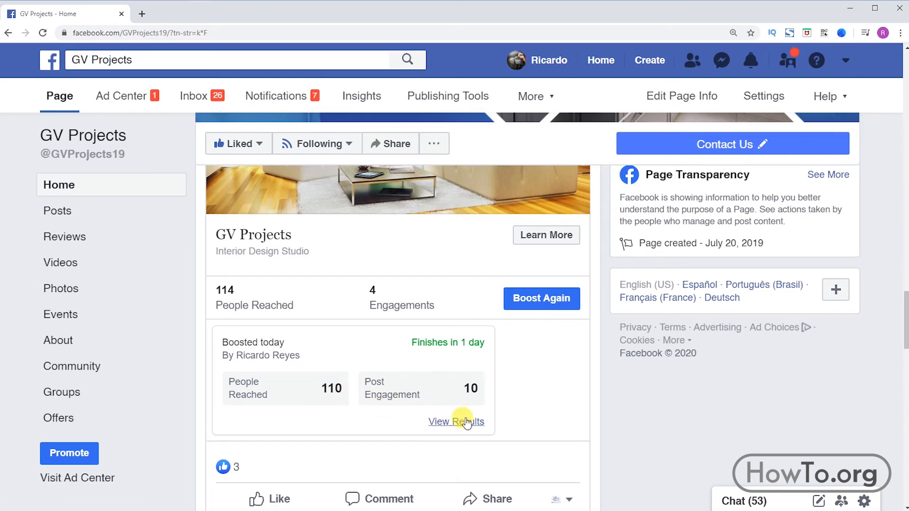
{"action": "left_click", "coordinate": [455, 421]}
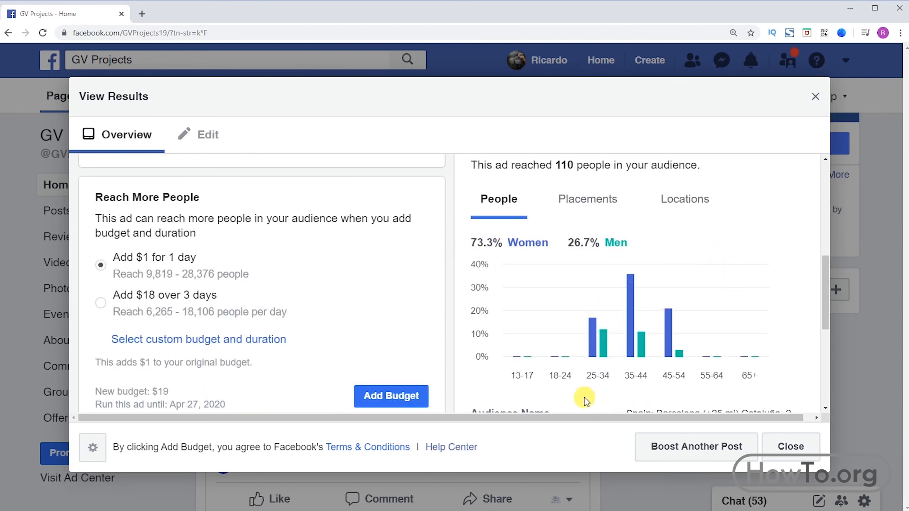
Step: Review reach by placement (led by Instagram) and by location (100% Cataluña)
{"action": "left_click", "coordinate": [587, 199]}
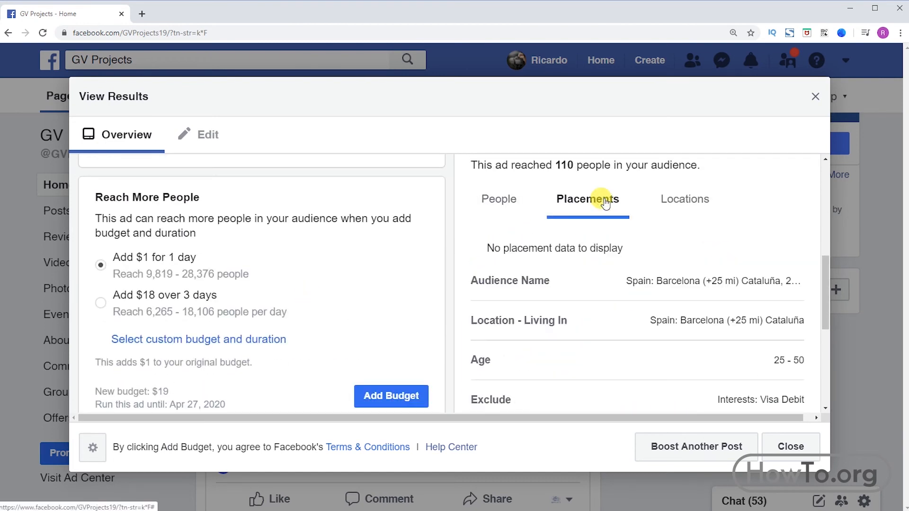
{"action": "left_click", "coordinate": [587, 199]}
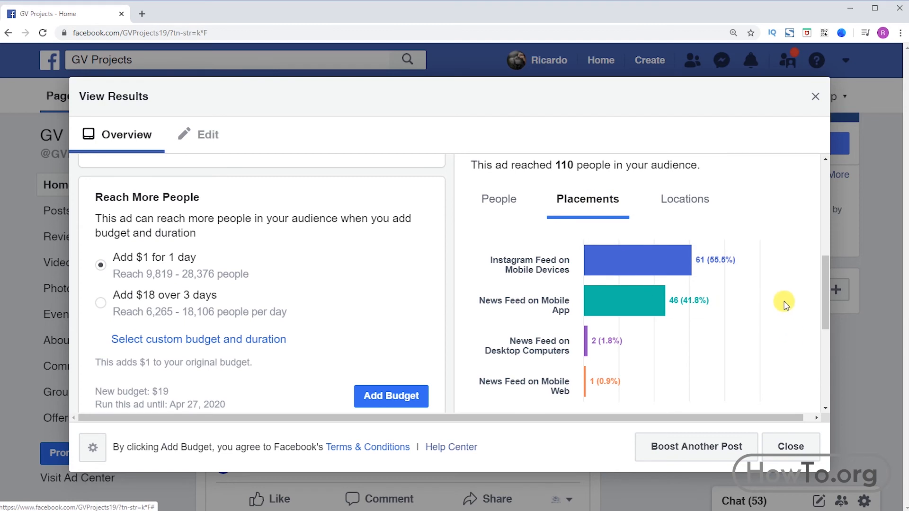
{"action": "mouse_move", "coordinate": [776, 308]}
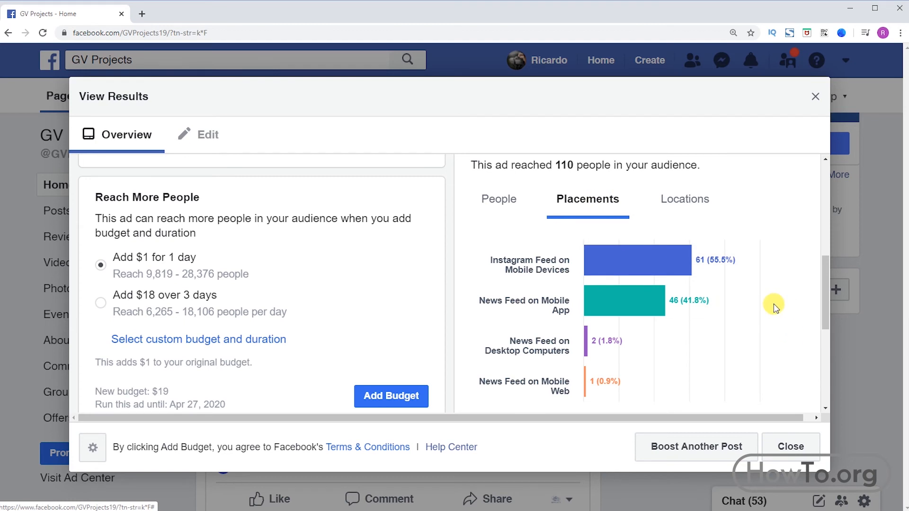
{"action": "left_click", "coordinate": [685, 199]}
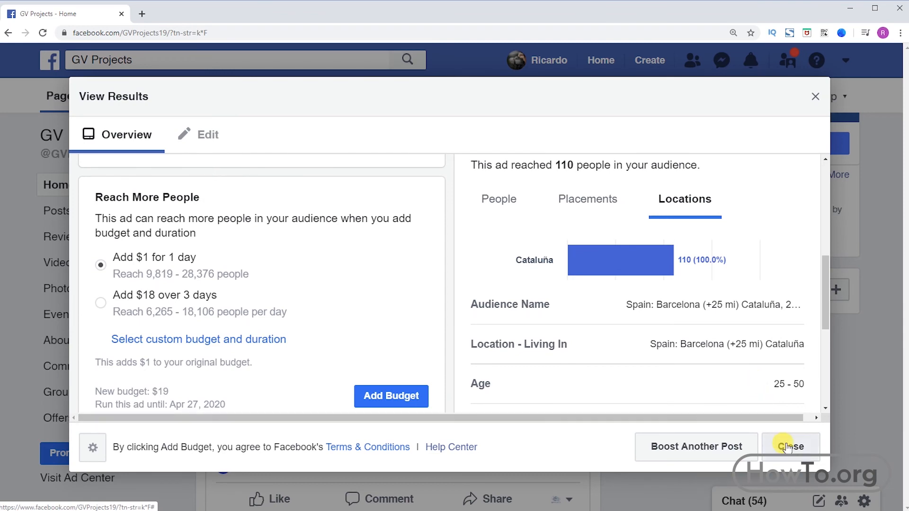
Step: Close the results and view the Ad Center overview with the active Post Engagements ad
{"action": "left_click", "coordinate": [789, 446]}
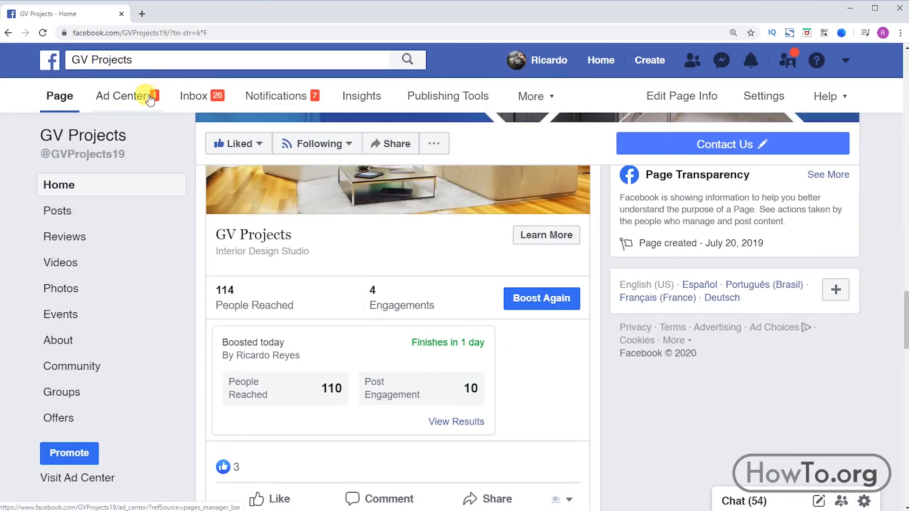
{"action": "left_click", "coordinate": [122, 96]}
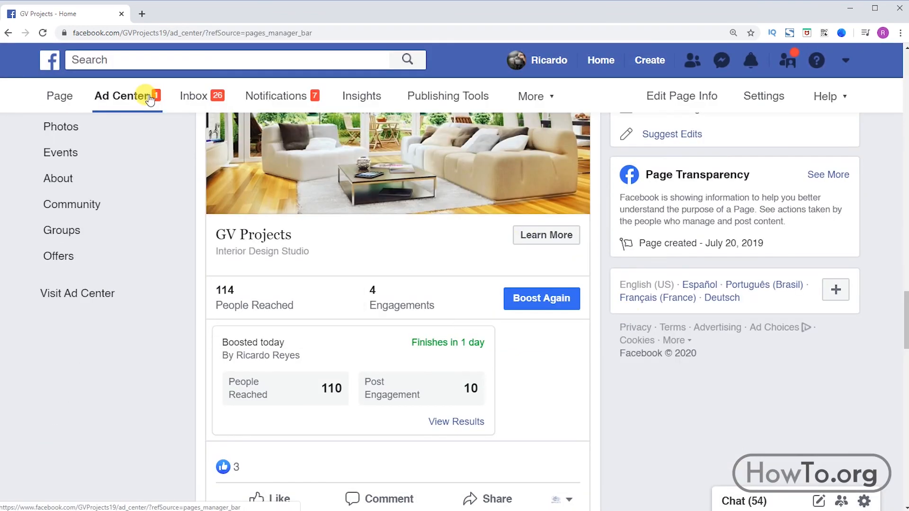
{"action": "left_click", "coordinate": [120, 95]}
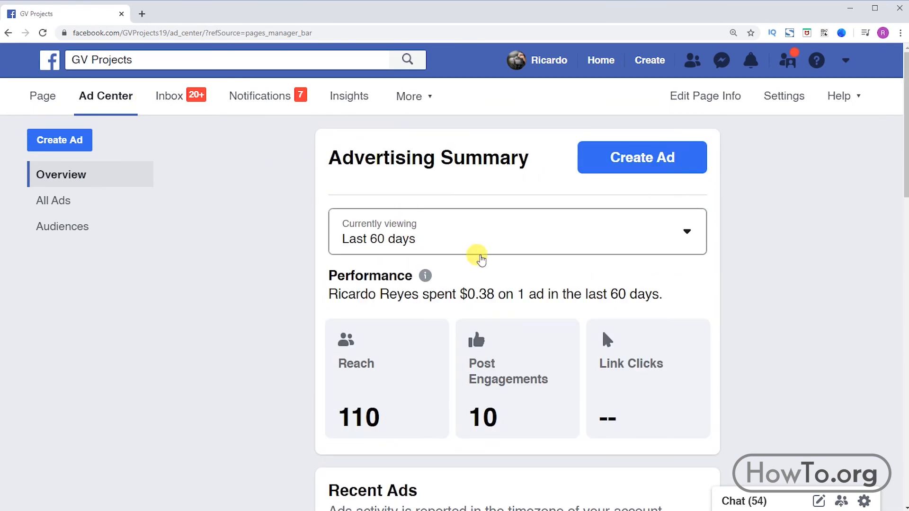
{"action": "scroll", "scroll_direction": "down", "scroll_amount": 3}
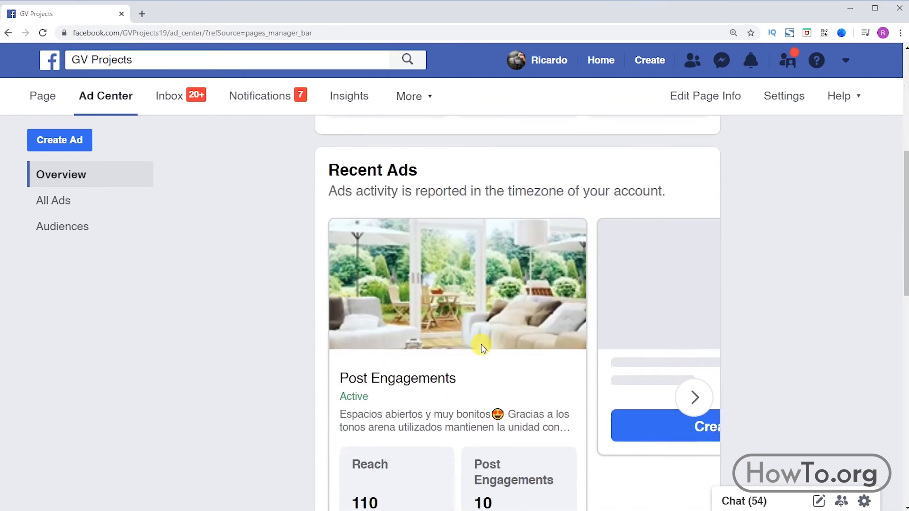
{"action": "scroll", "scroll_direction": "down", "scroll_amount": 3}
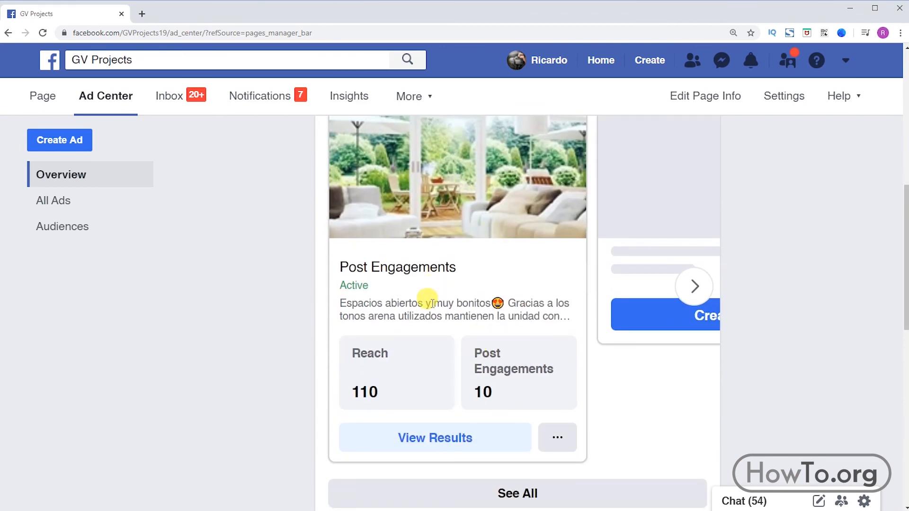
Step: Pause the Post Engagements ad from its results in Ad Center and return to the overview
{"action": "left_click", "coordinate": [434, 438]}
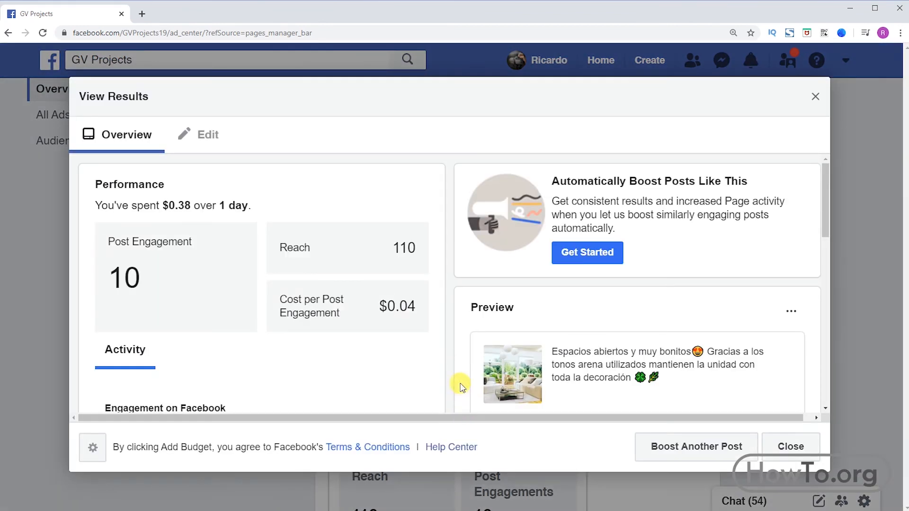
{"action": "scroll", "scroll_direction": "down", "scroll_amount": 3}
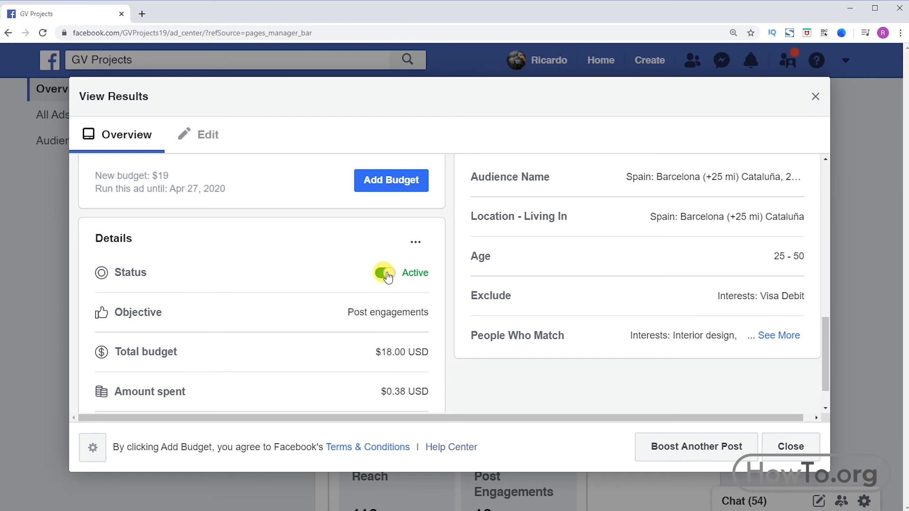
{"action": "left_click", "coordinate": [384, 272]}
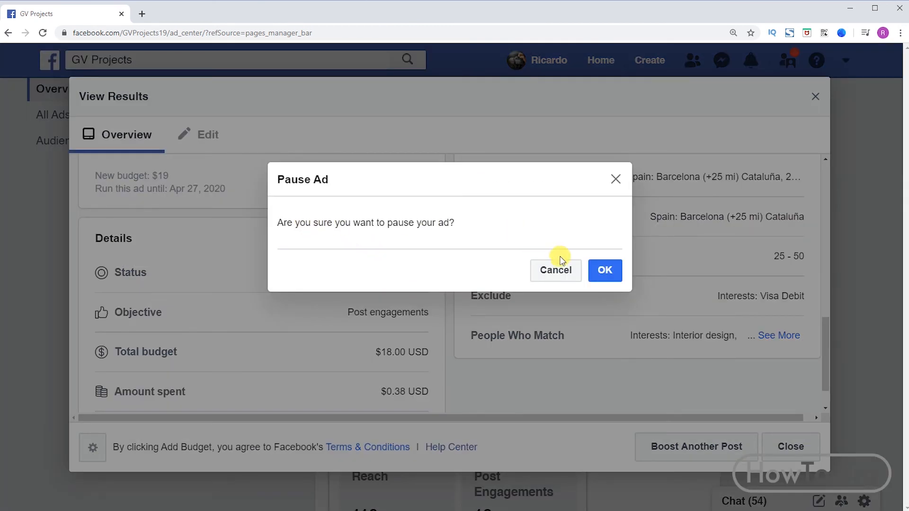
{"action": "left_click", "coordinate": [604, 270]}
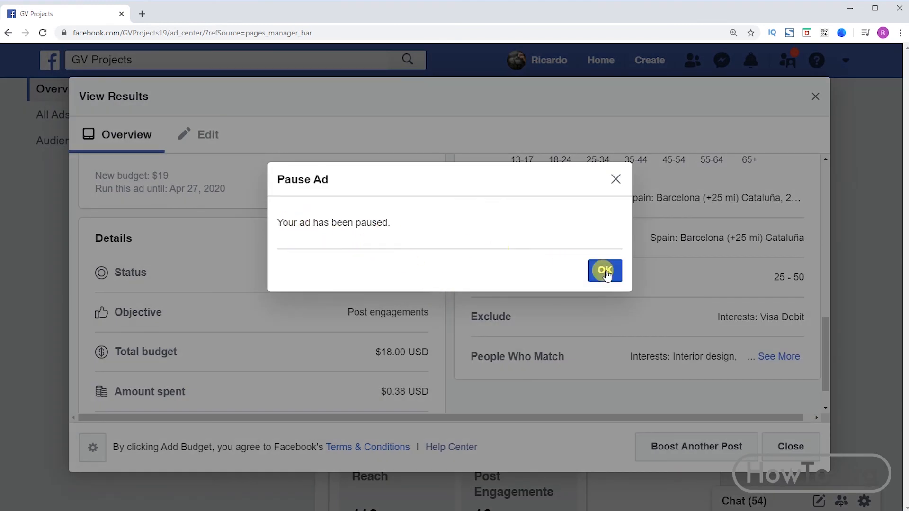
{"action": "left_click", "coordinate": [605, 271]}
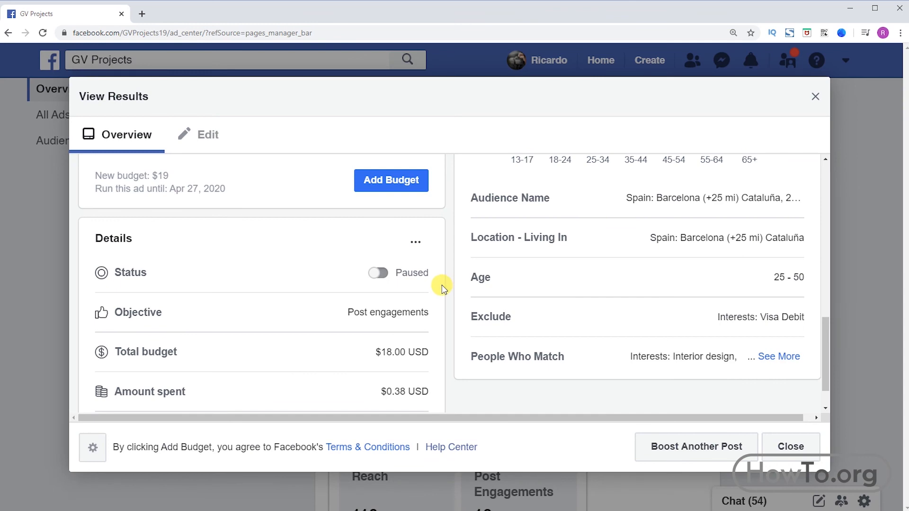
{"action": "left_click", "coordinate": [789, 446]}
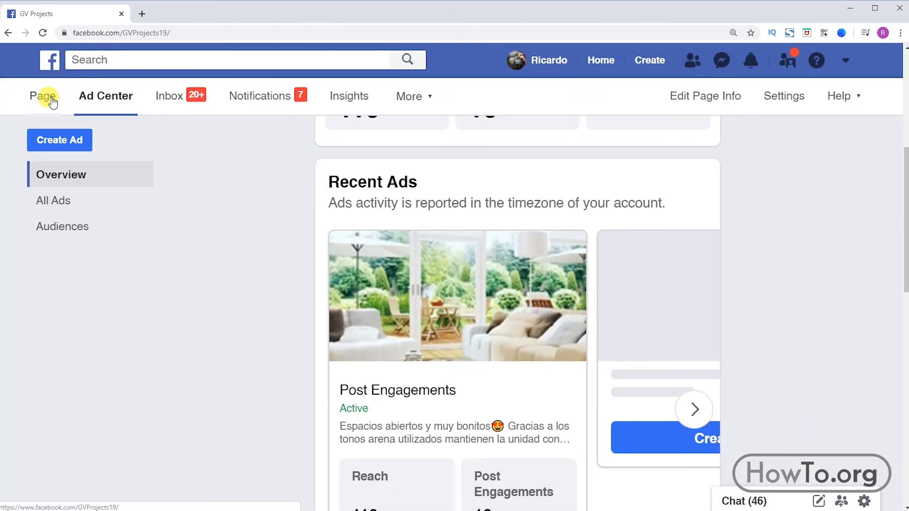
Step: Back on the GV Projects page, resume the paused ad from the post's results so it shows Active
{"action": "left_click", "coordinate": [43, 95]}
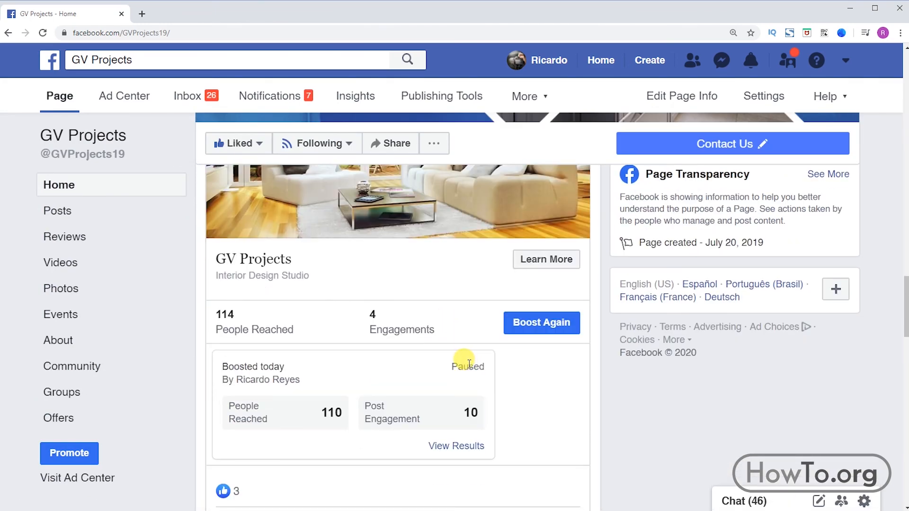
{"action": "left_click", "coordinate": [457, 446]}
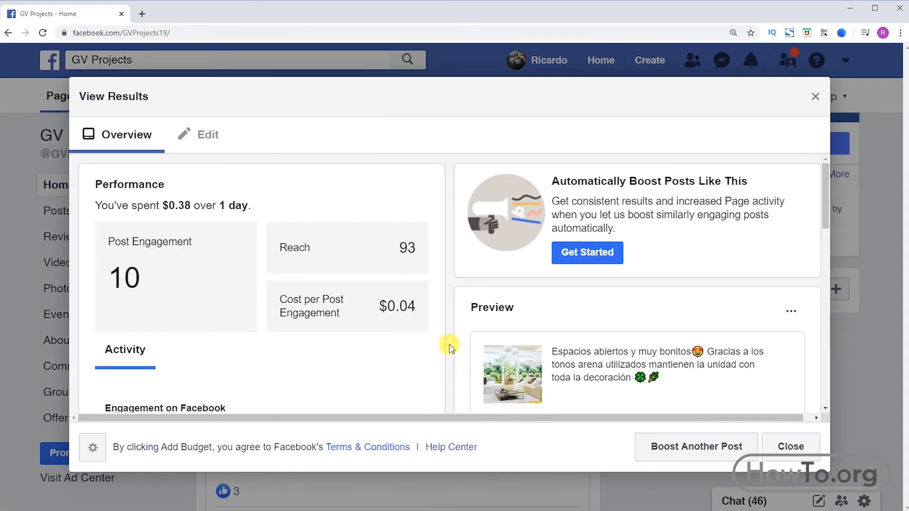
{"action": "scroll", "scroll_direction": "down", "scroll_amount": 3}
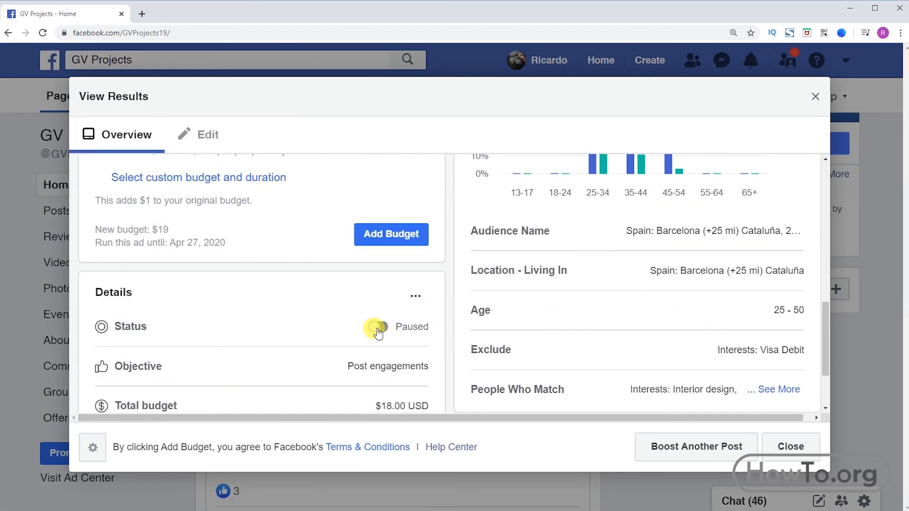
{"action": "left_click", "coordinate": [384, 327]}
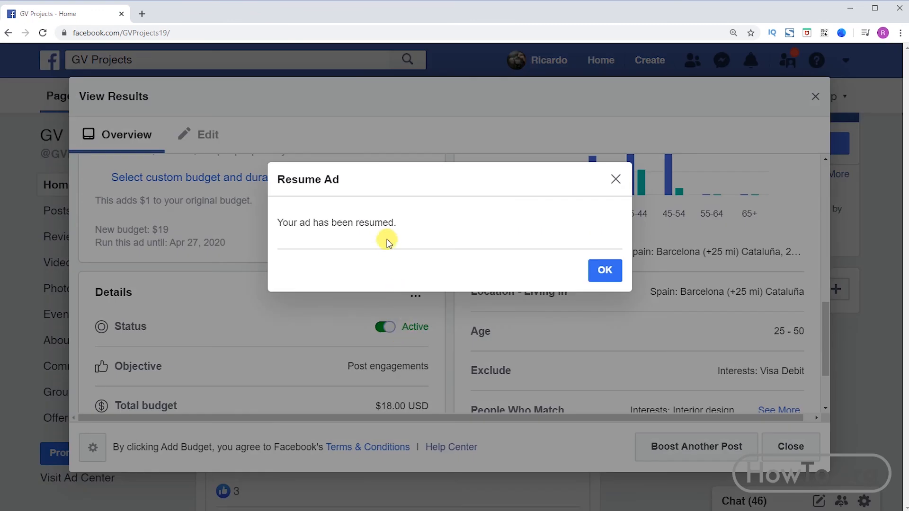
{"action": "mouse_move", "coordinate": [417, 242]}
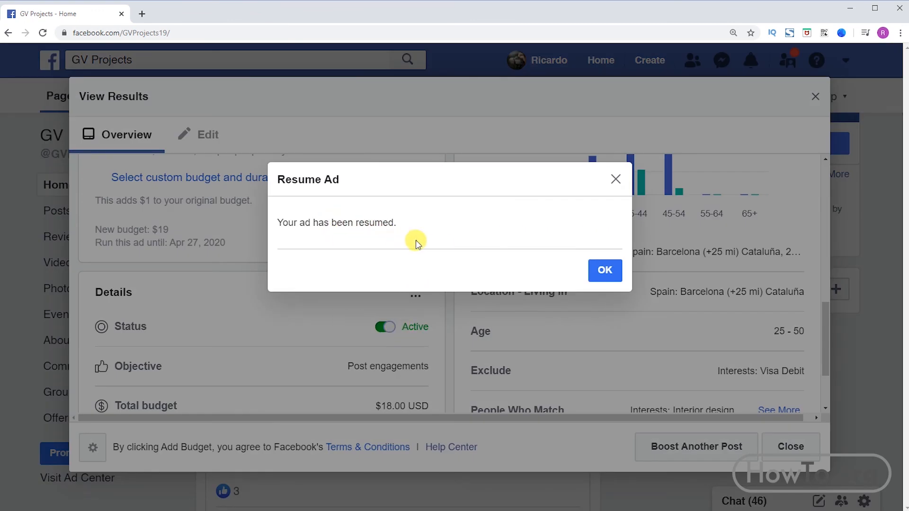
{"action": "left_click", "coordinate": [605, 271]}
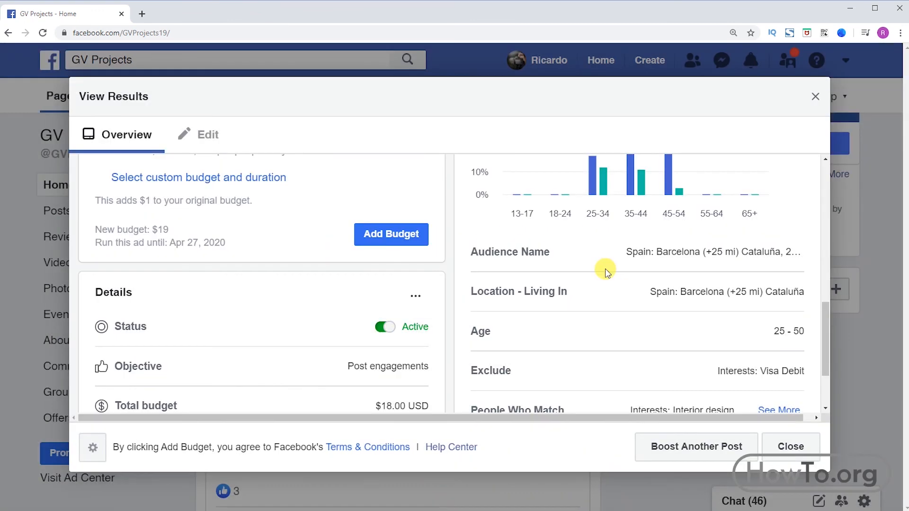
{"action": "mouse_move", "coordinate": [598, 273]}
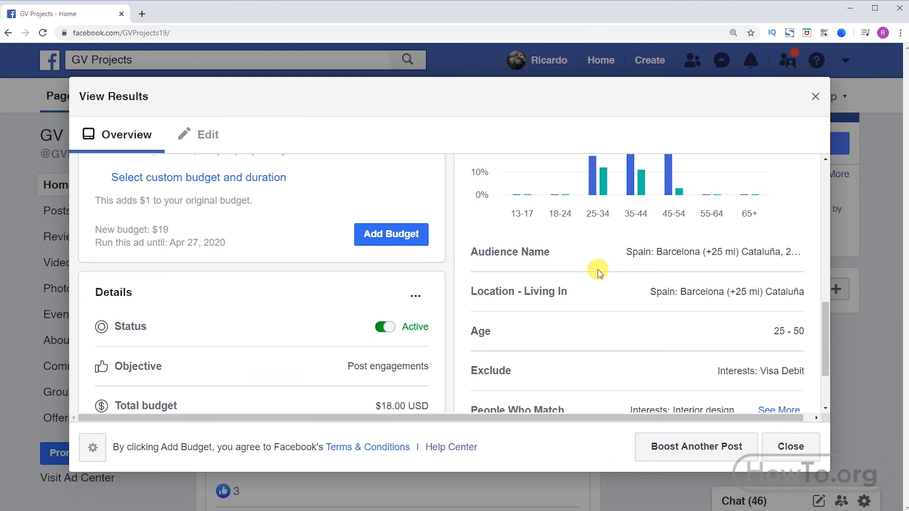